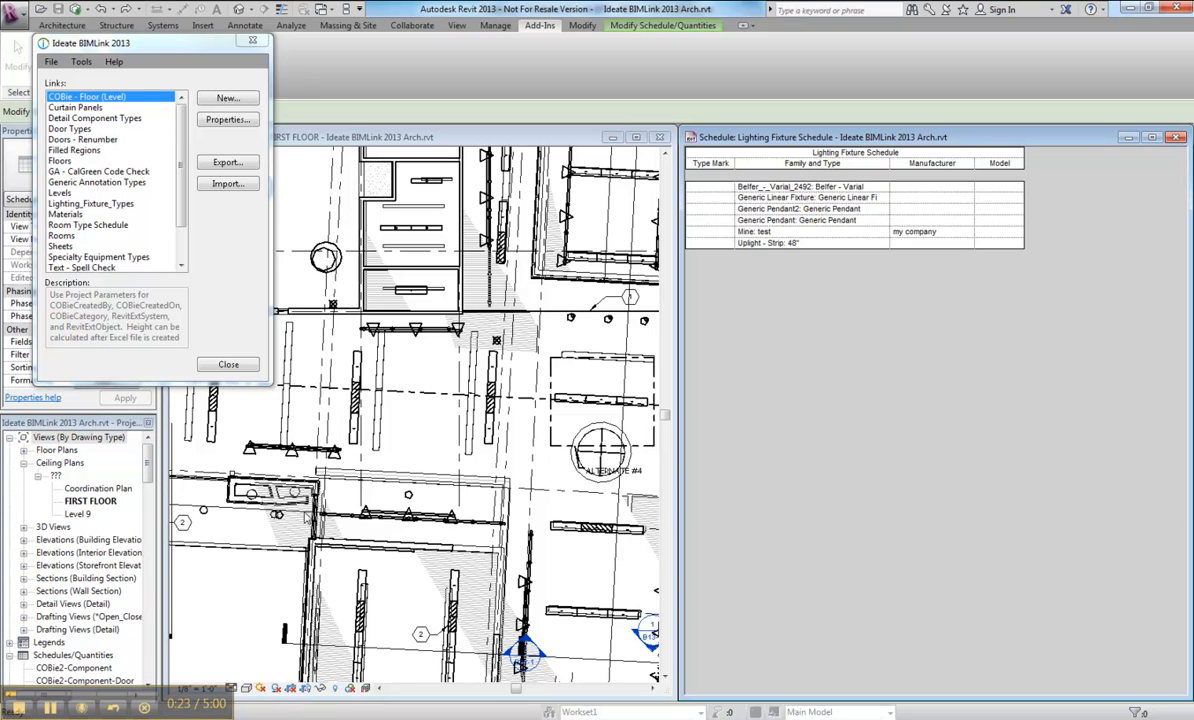
{"action": "mouse_move", "coordinate": [127, 225]}
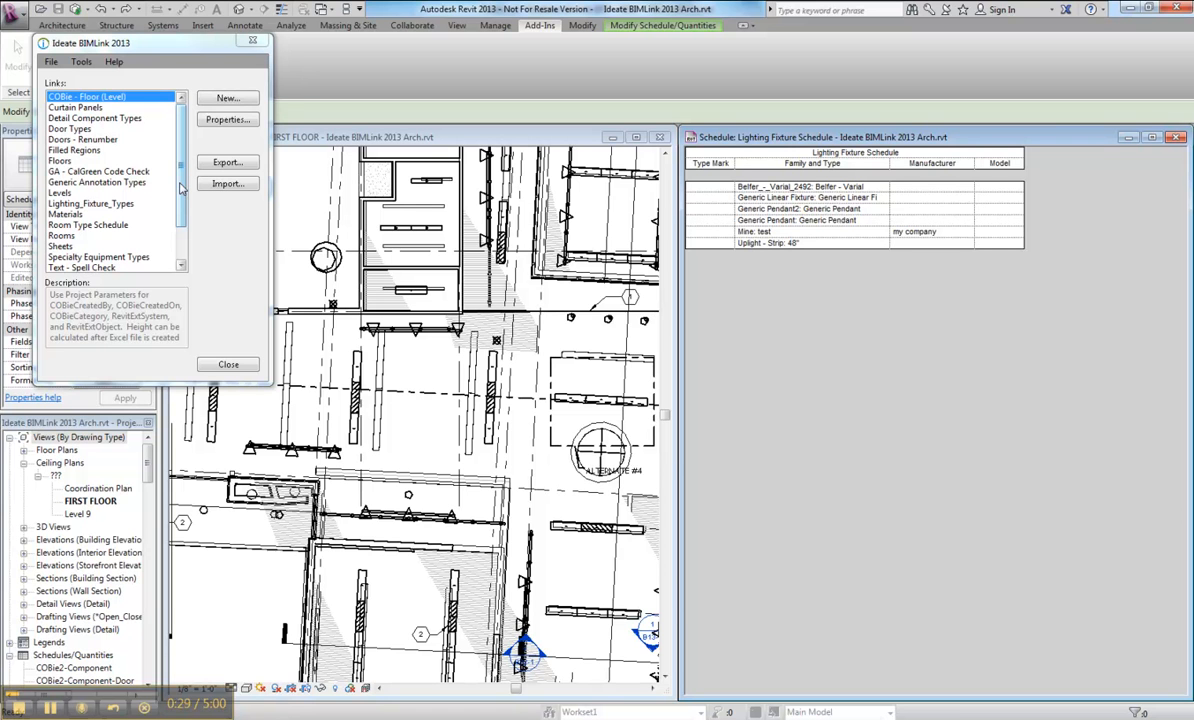
- Delete the Lighting_Fixture_Types link from the BIMLink links list and confirm with Yes
{"action": "right_click", "coordinate": [91, 203]}
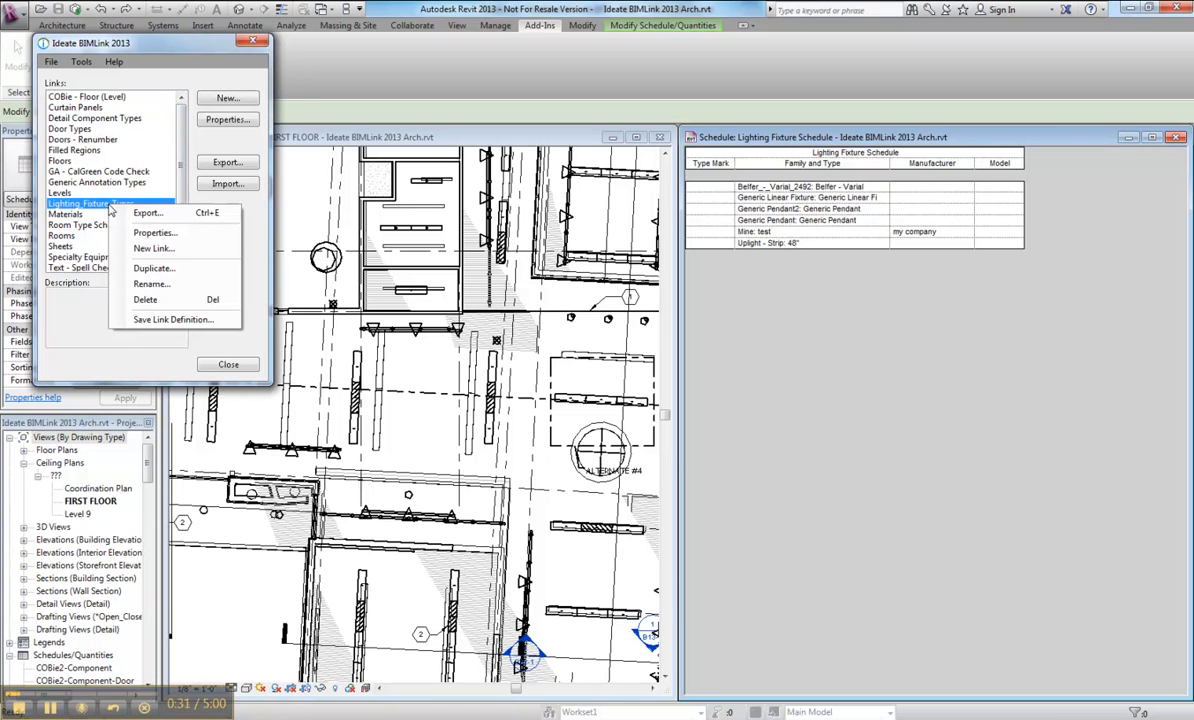
{"action": "left_click", "coordinate": [145, 299]}
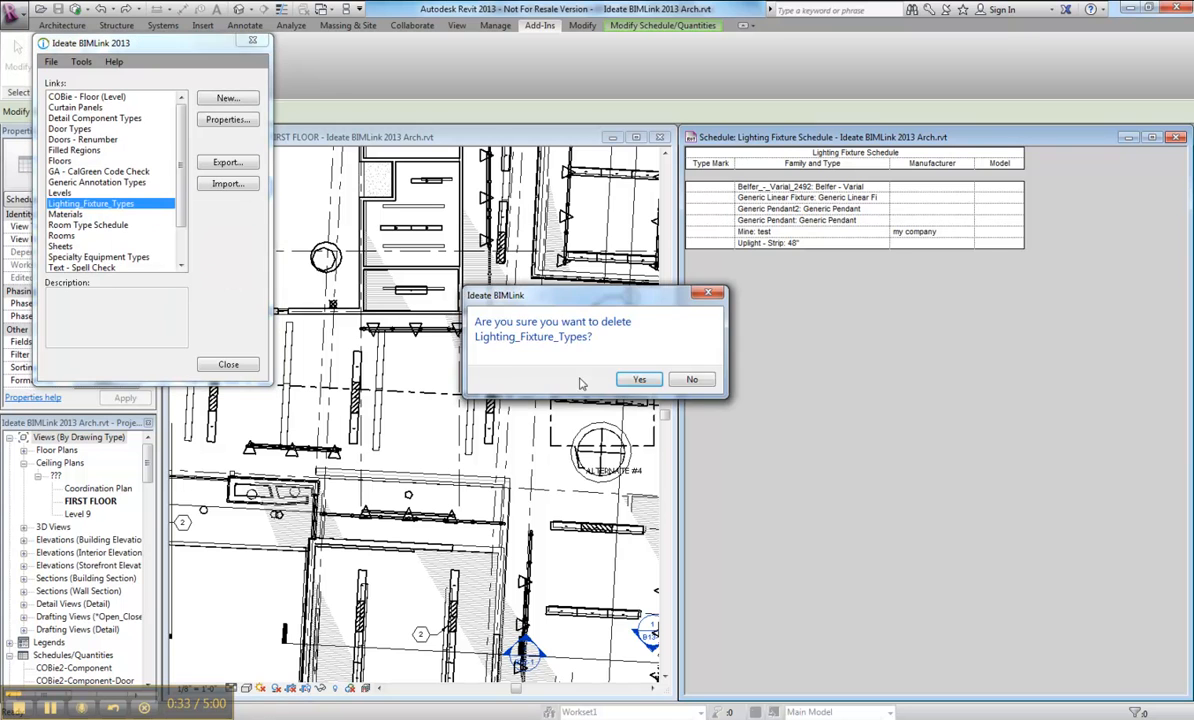
{"action": "left_click", "coordinate": [639, 379]}
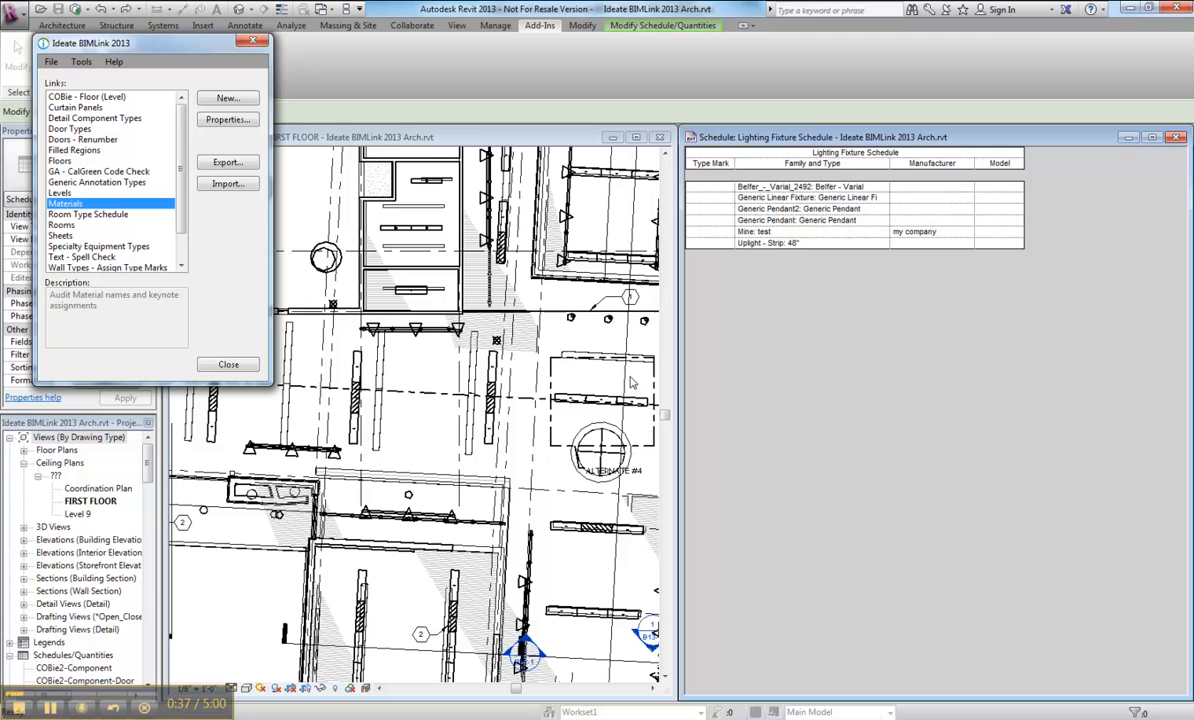
{"action": "mouse_move", "coordinate": [746, 313]}
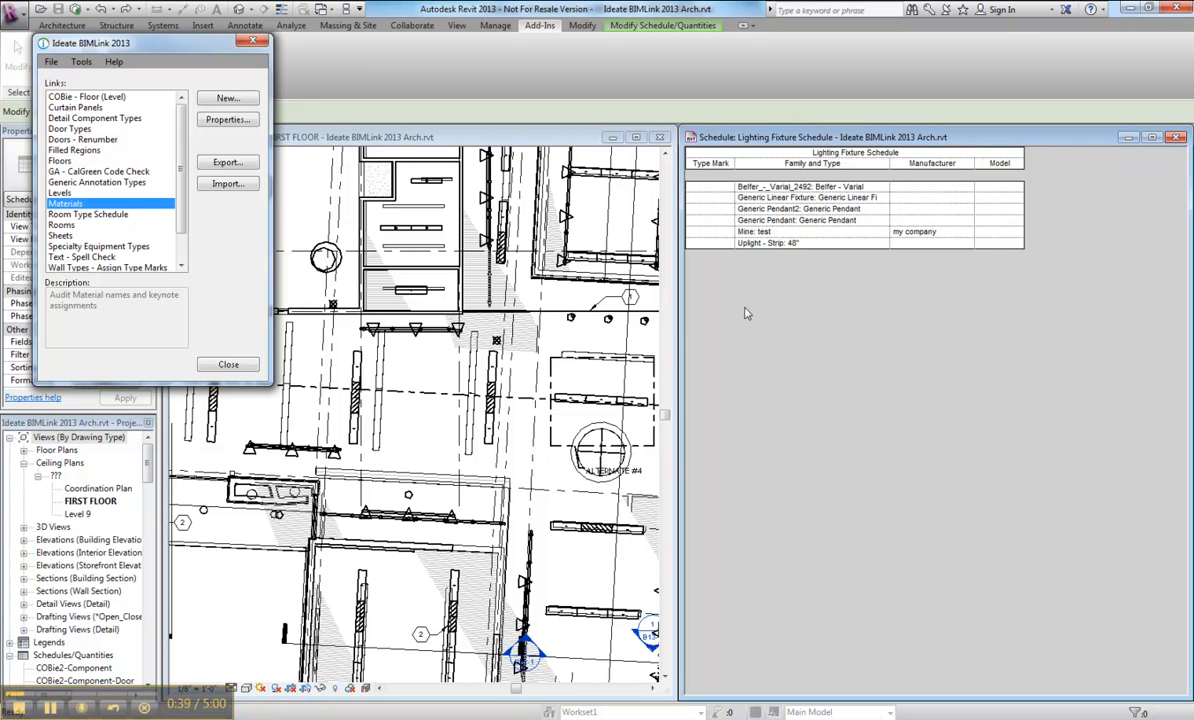
{"action": "mouse_move", "coordinate": [757, 260]}
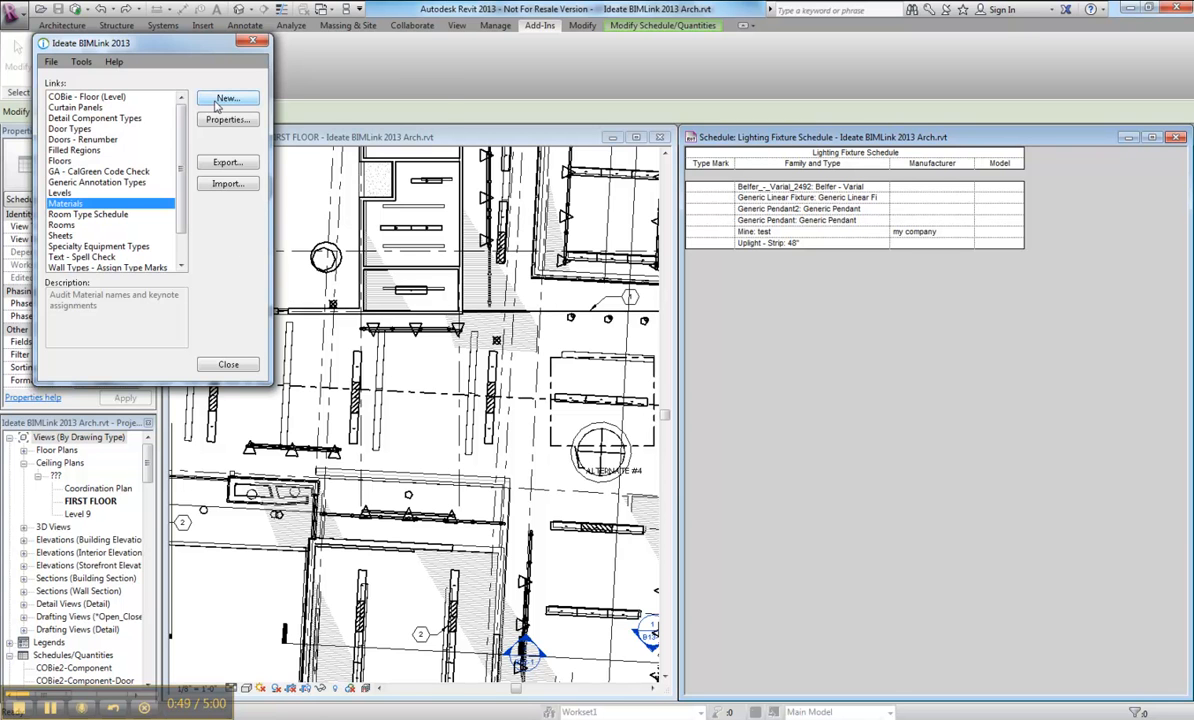
- Start a new link using Type Categories and choose Lighting Fixture Types
{"action": "left_click", "coordinate": [227, 98]}
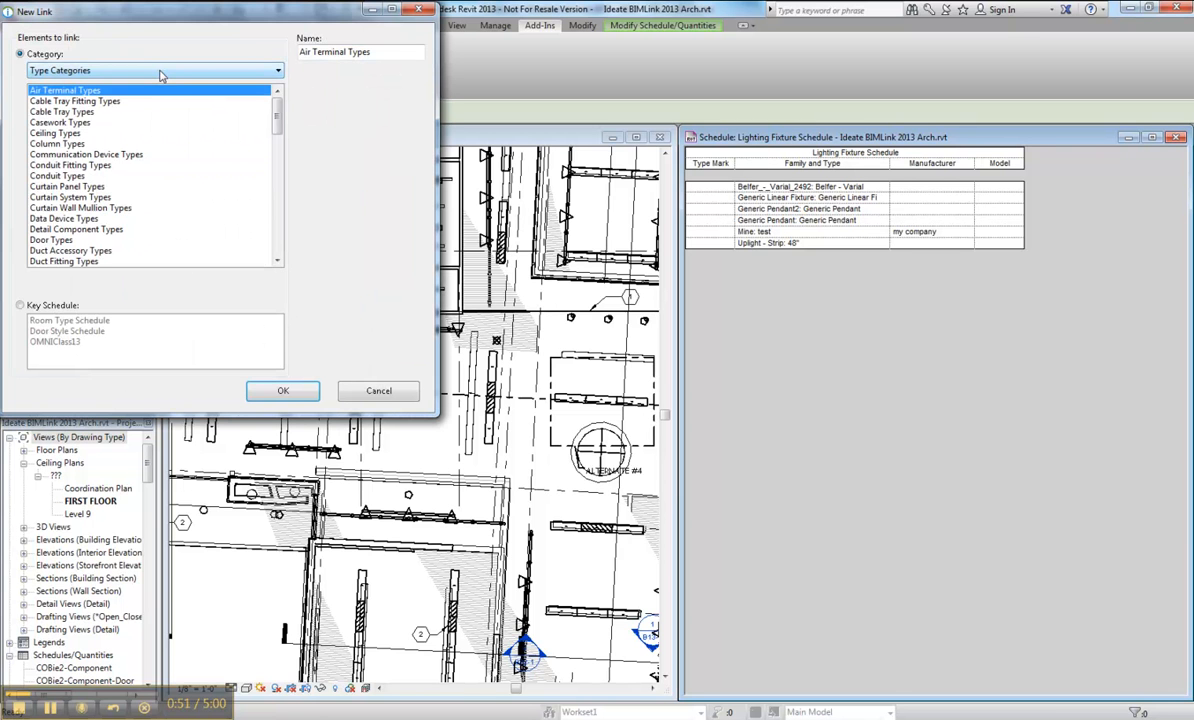
{"action": "left_click", "coordinate": [155, 70]}
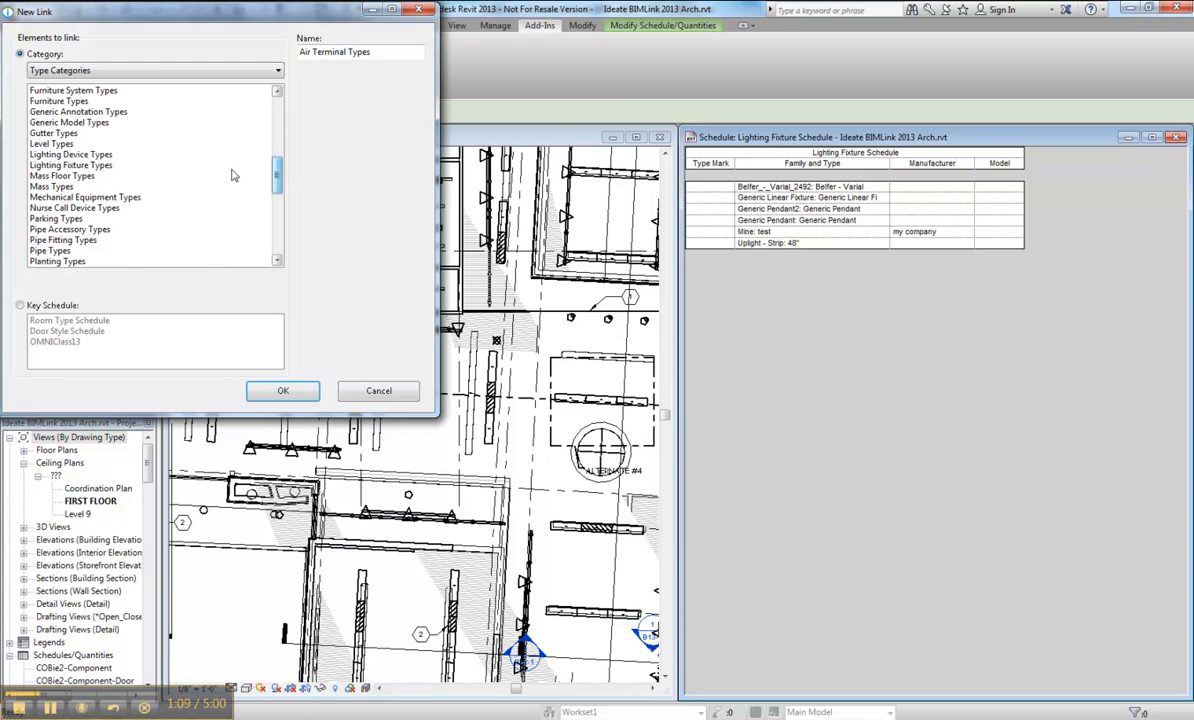
{"action": "left_click", "coordinate": [71, 164]}
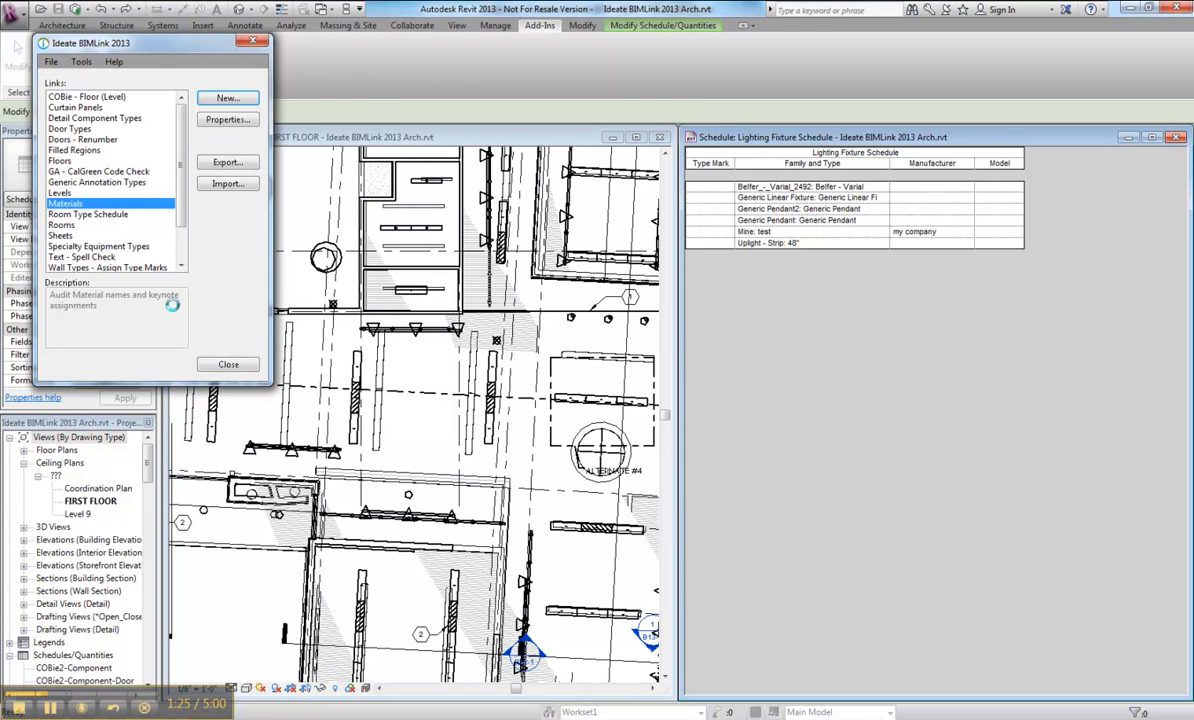
- Add Type Name, Type Mark, Family Name and the COBie type properties, then confirm
{"action": "left_click", "coordinate": [227, 119]}
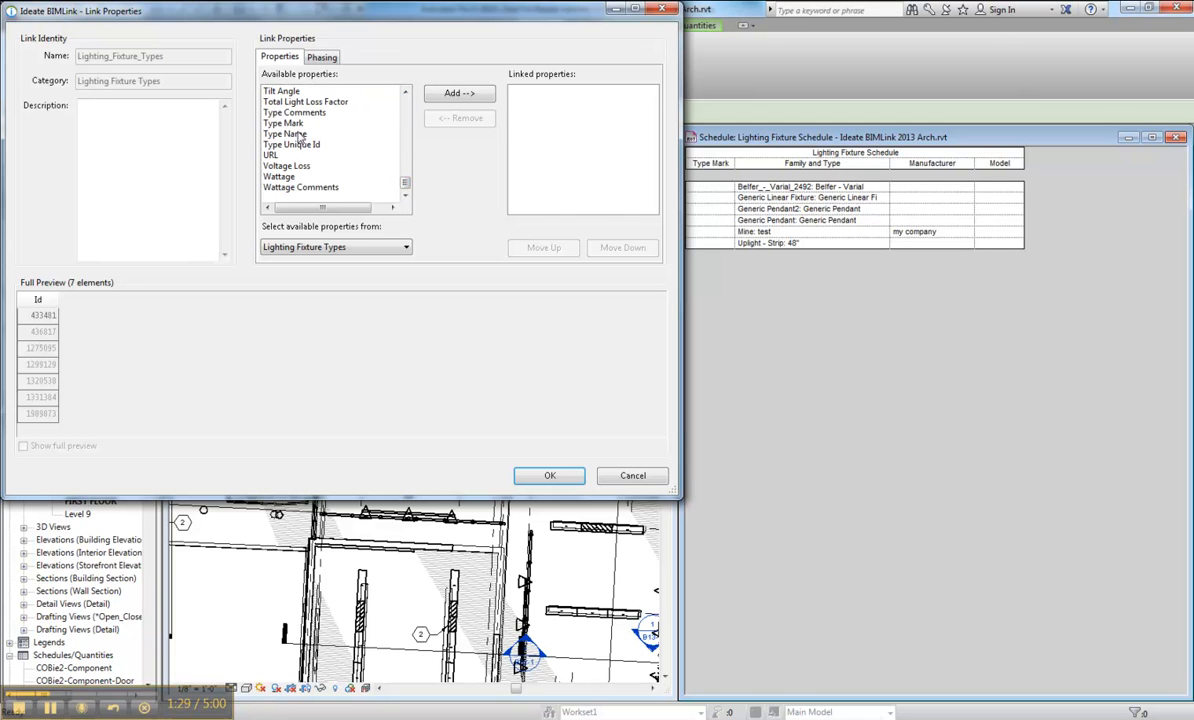
{"action": "left_click", "coordinate": [459, 92]}
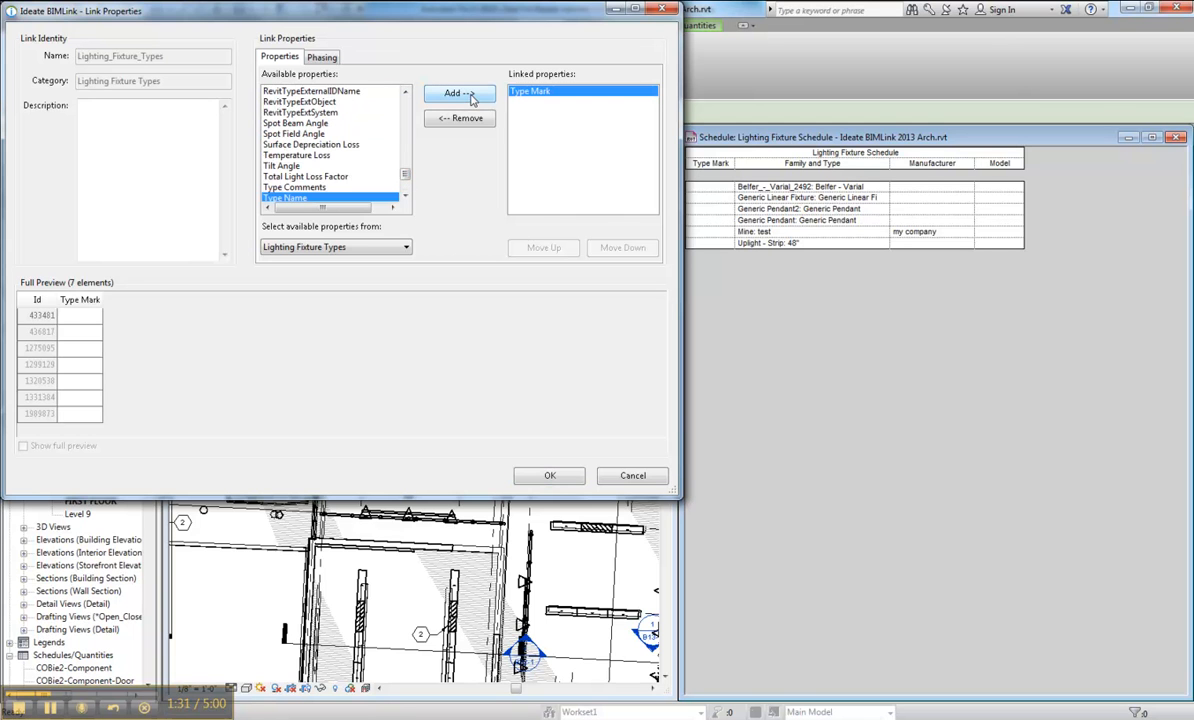
{"action": "left_click", "coordinate": [459, 92]}
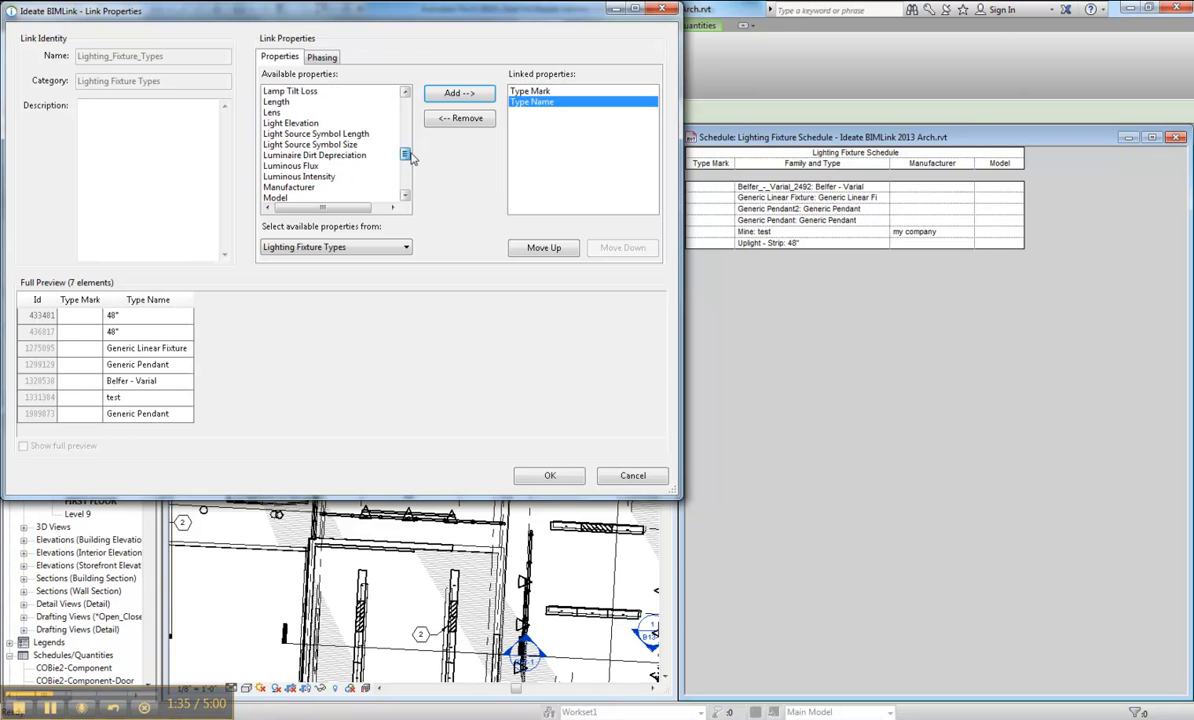
{"action": "left_click", "coordinate": [459, 93]}
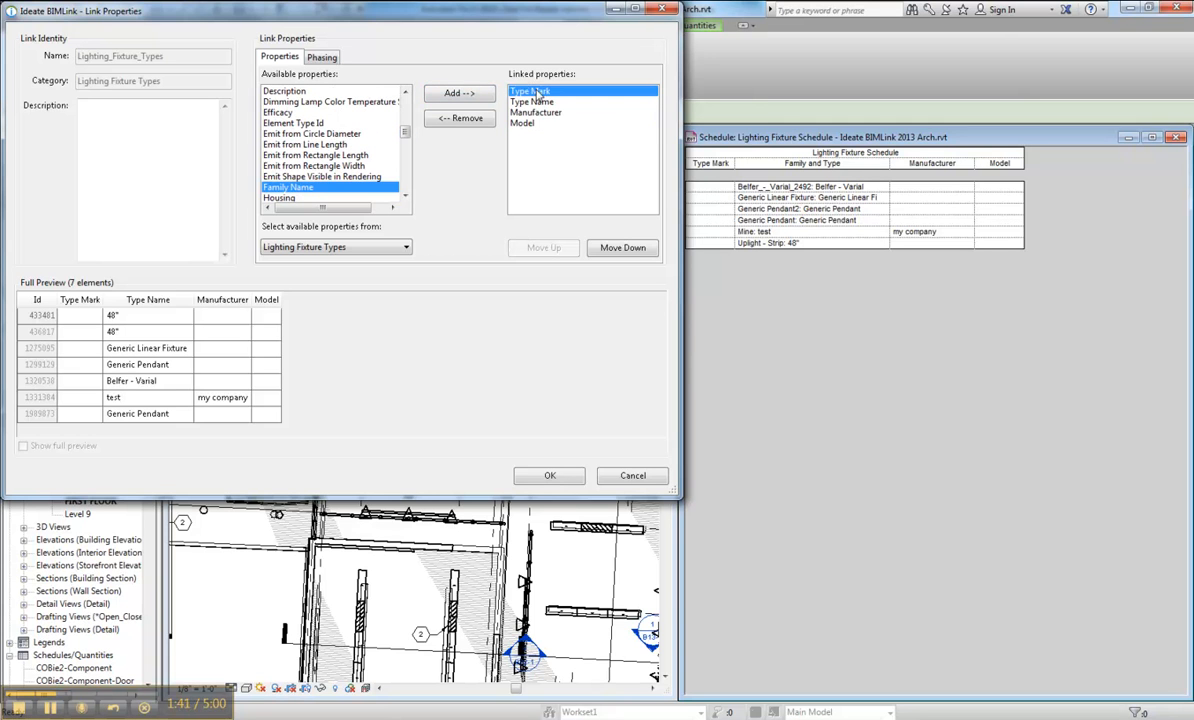
{"action": "left_click", "coordinate": [459, 93]}
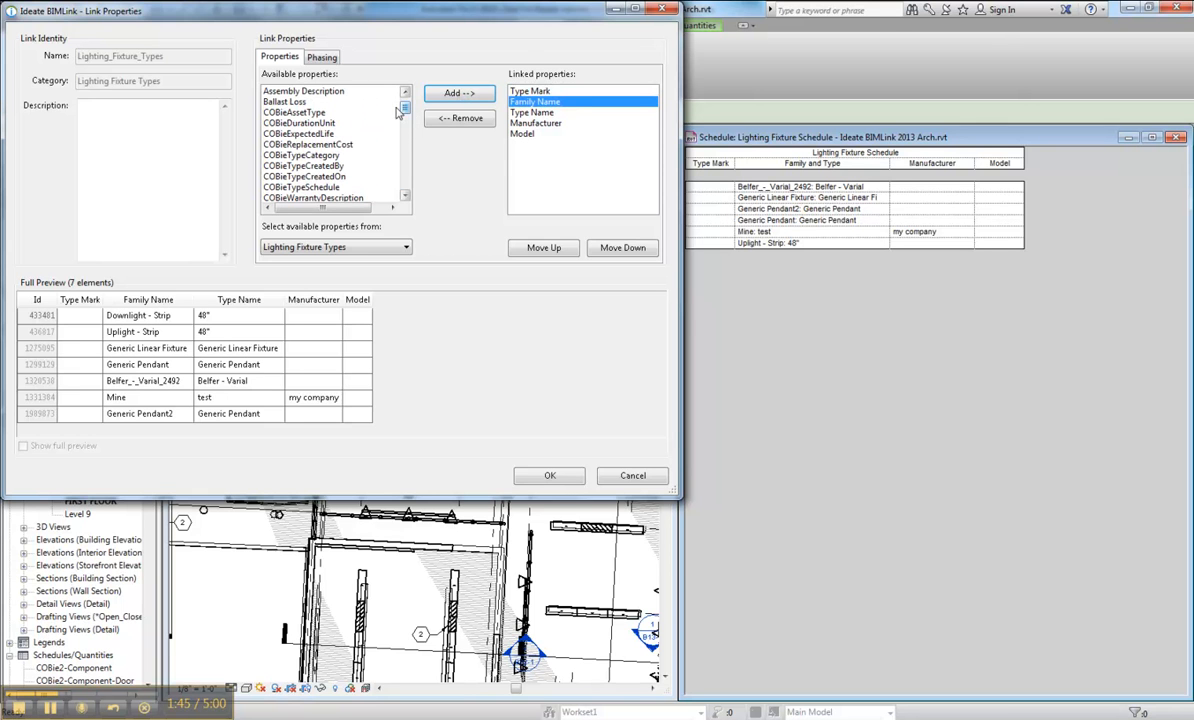
{"action": "left_click", "coordinate": [295, 112]}
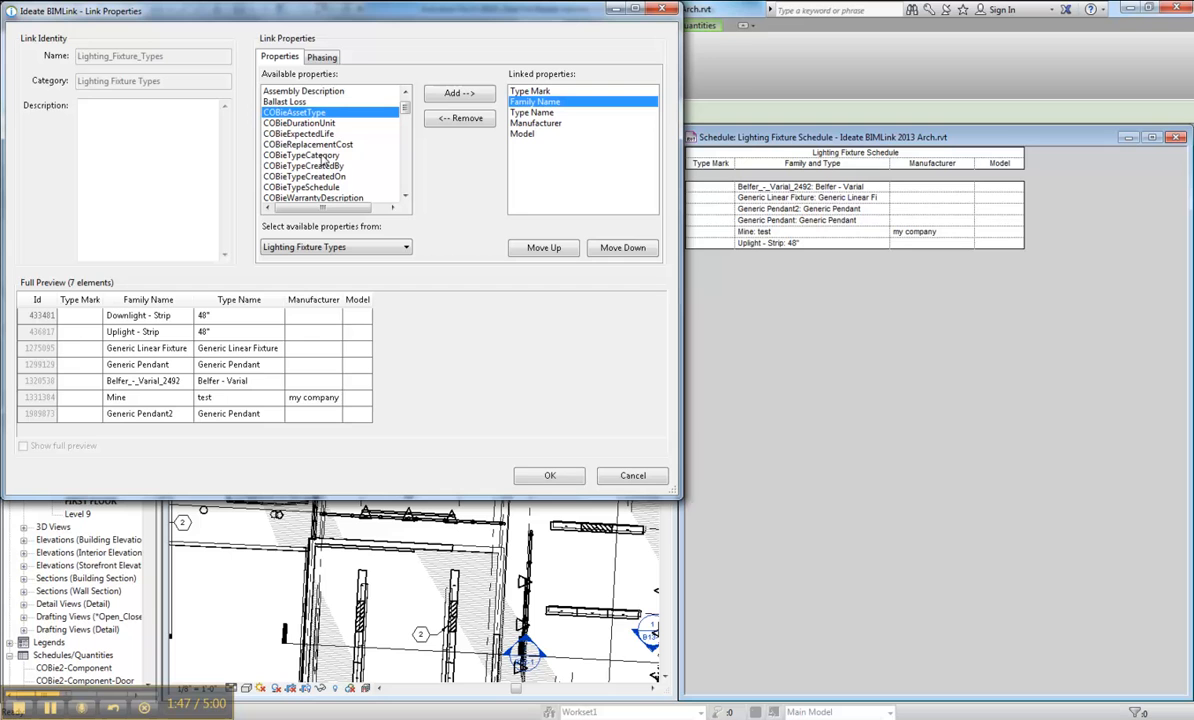
{"action": "mouse_move", "coordinate": [330, 182]}
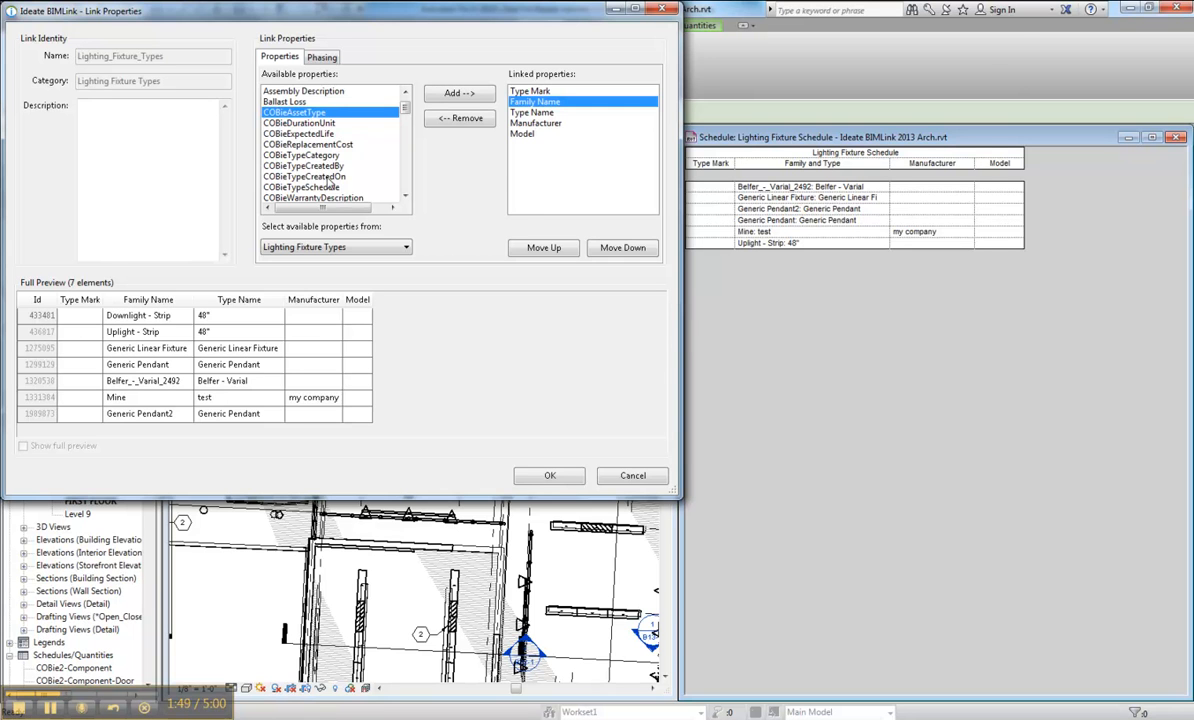
{"action": "left_click", "coordinate": [459, 92]}
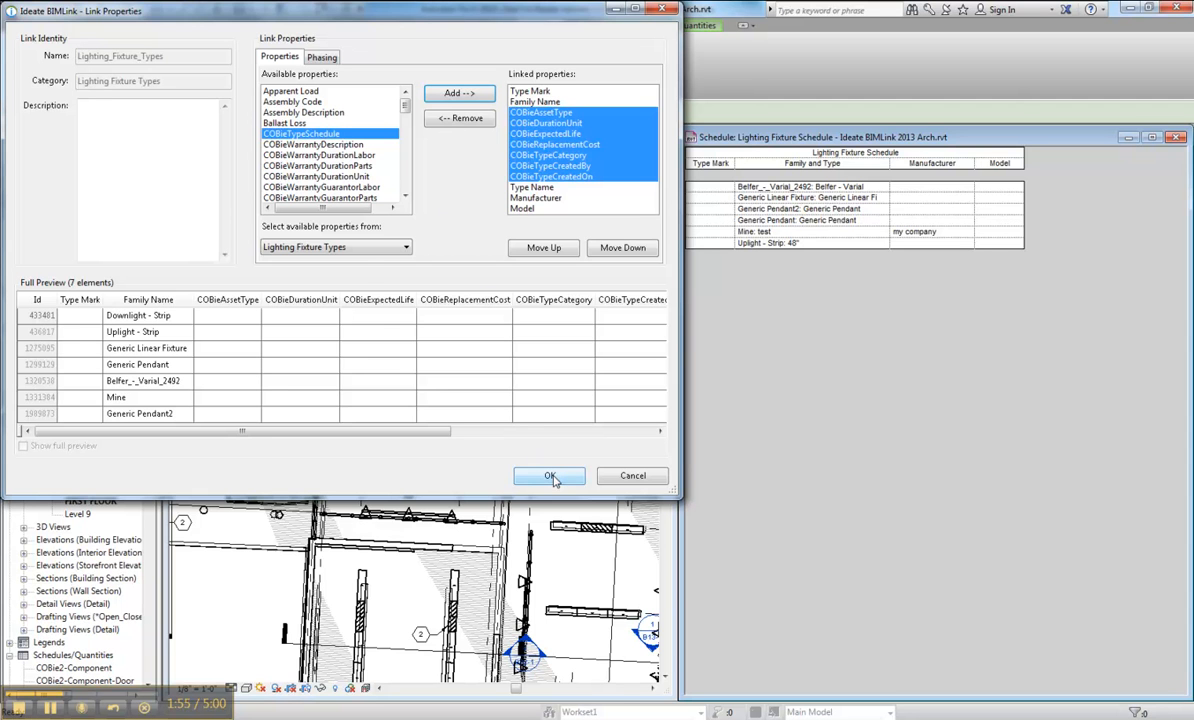
{"action": "left_click", "coordinate": [548, 475]}
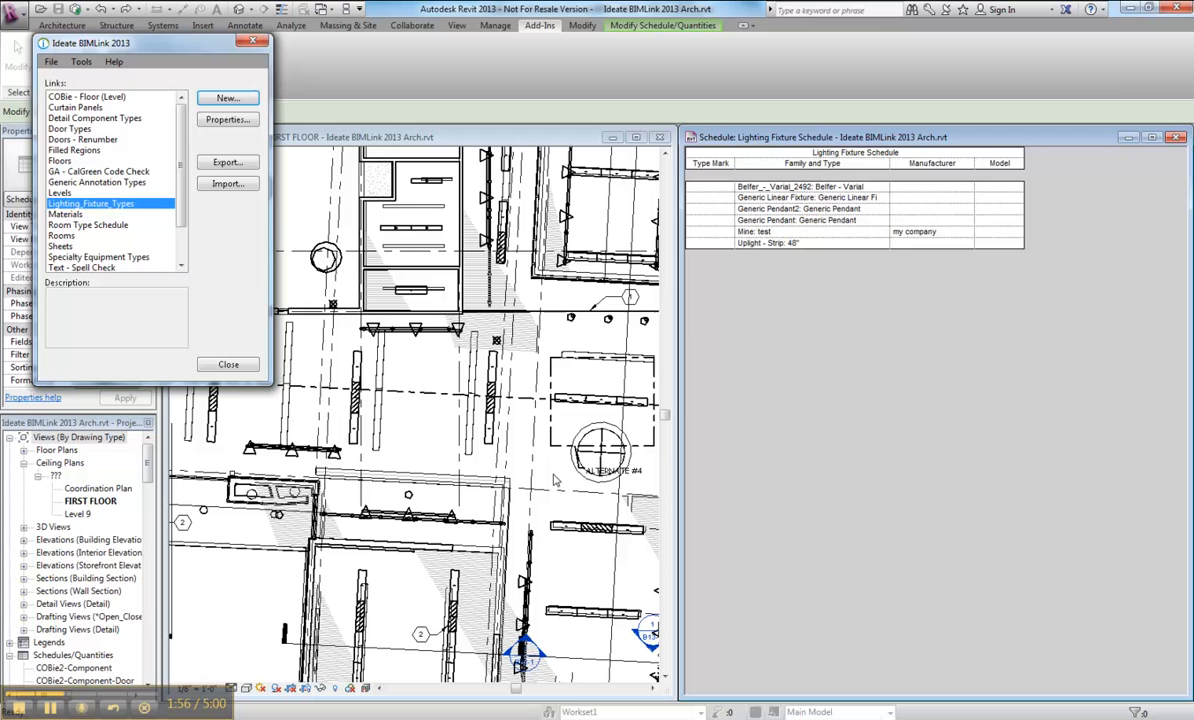
- Export the link as Excel 97-2003 workbook Lighting_Fixture_Types.xls
{"action": "left_click", "coordinate": [228, 161]}
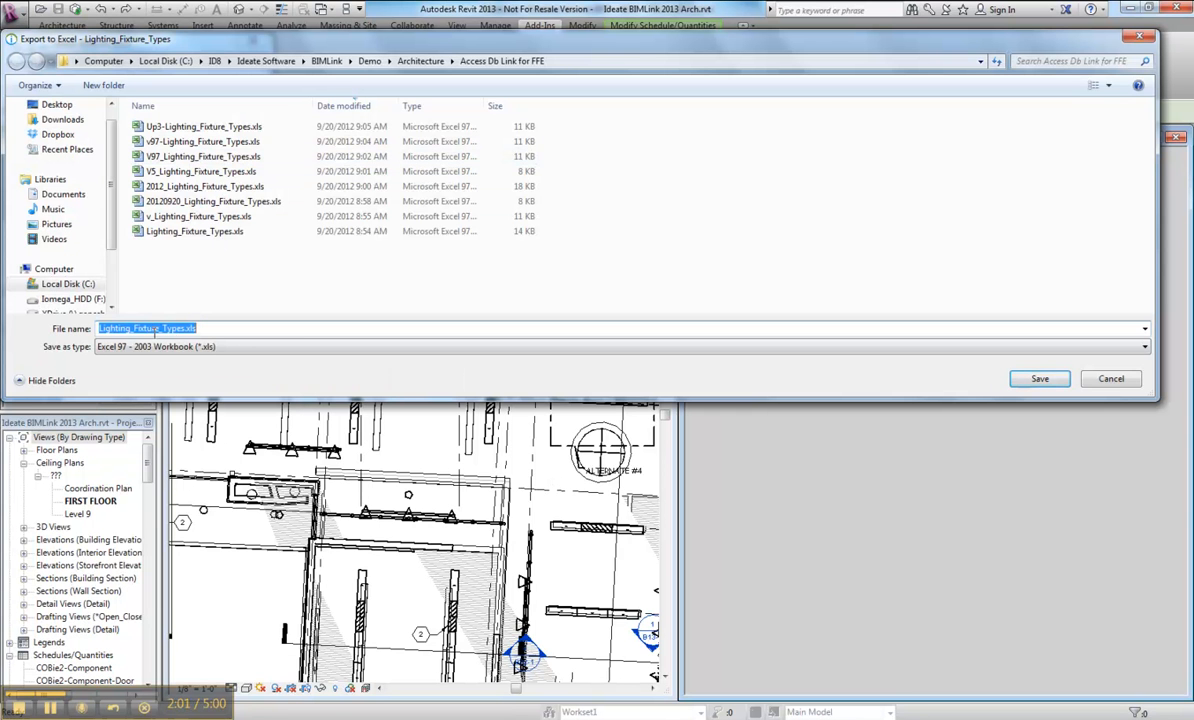
{"action": "mouse_move", "coordinate": [848, 360]}
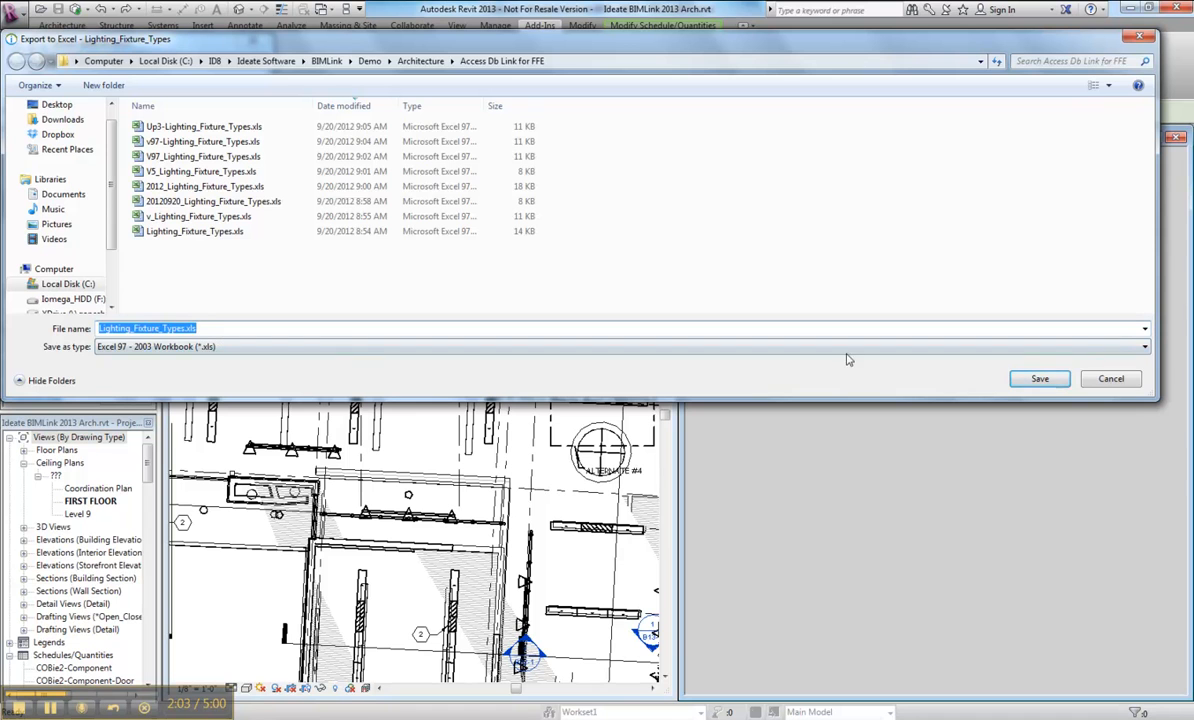
{"action": "left_click", "coordinate": [1143, 346]}
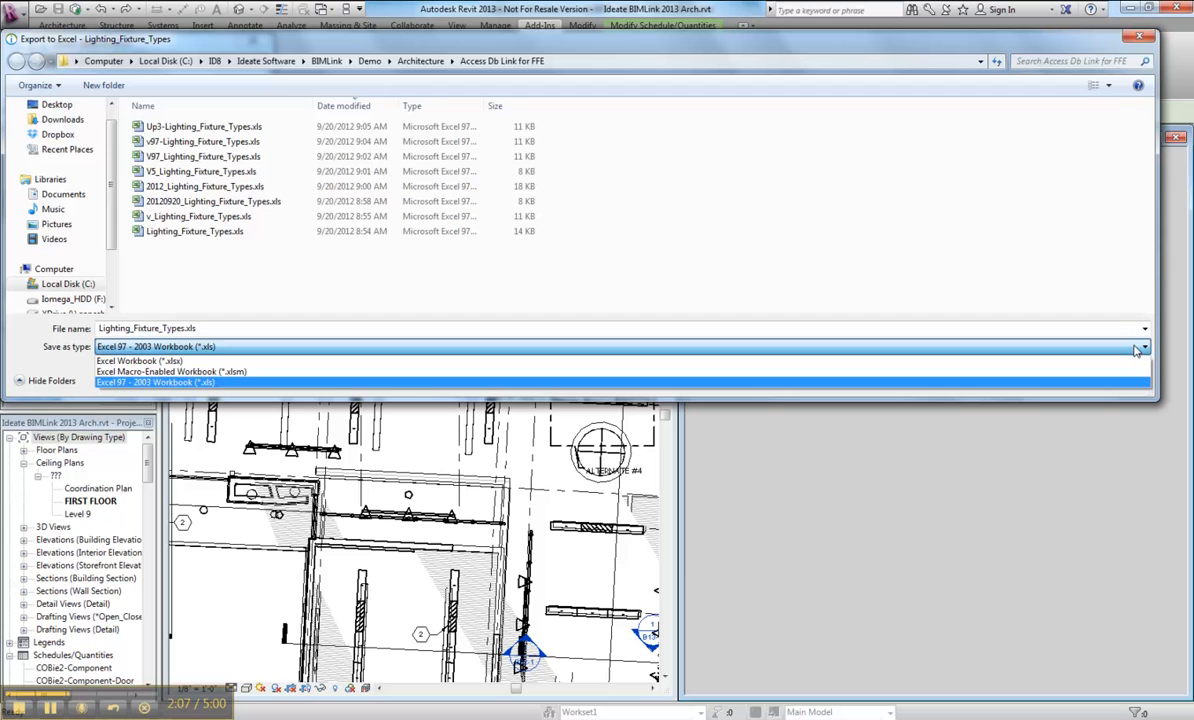
{"action": "left_click", "coordinate": [155, 382]}
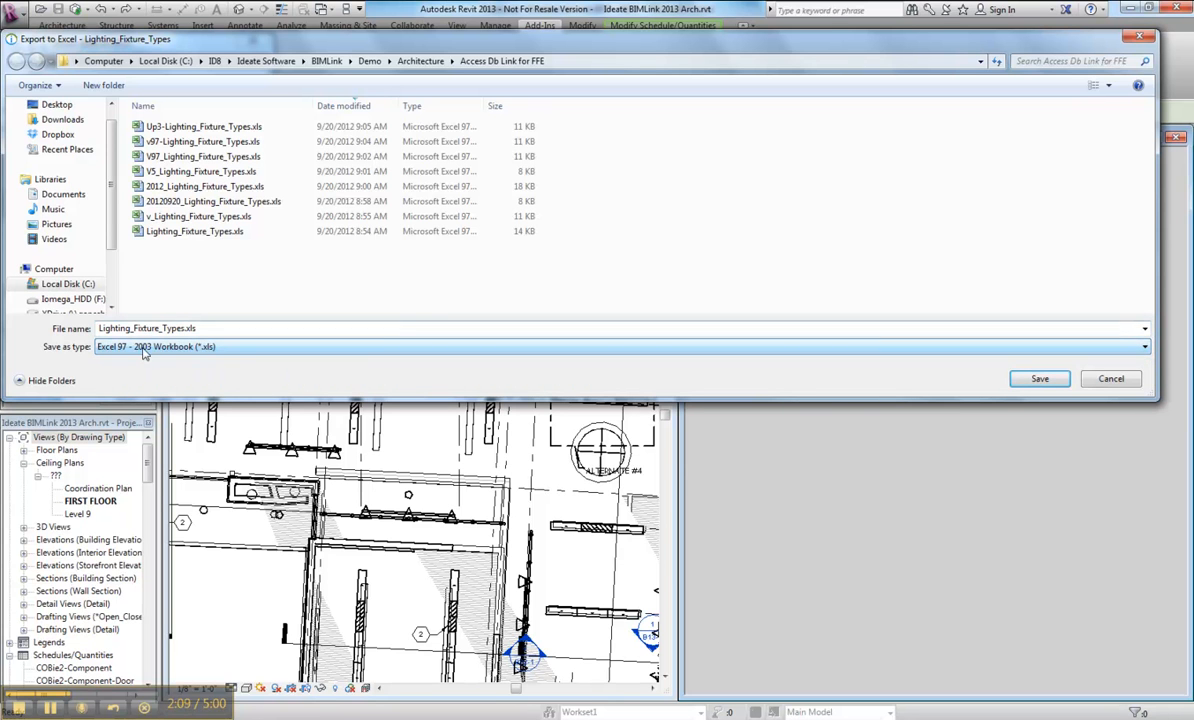
{"action": "mouse_move", "coordinate": [127, 357]}
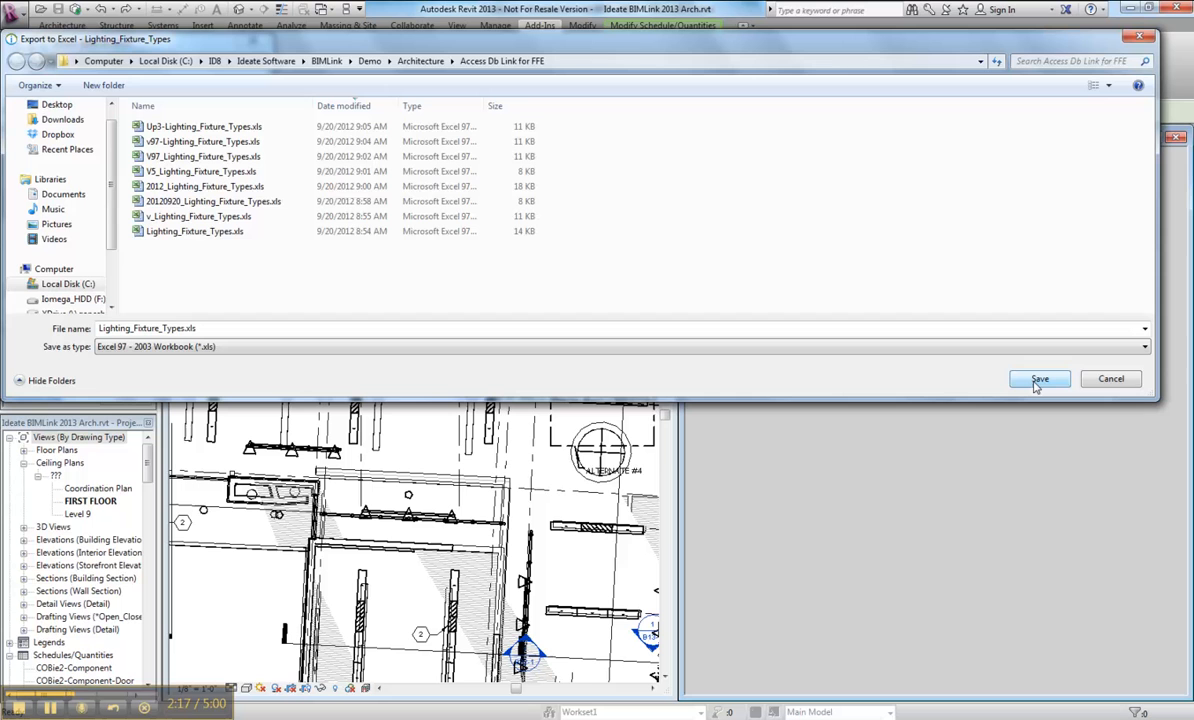
{"action": "left_click", "coordinate": [1039, 379]}
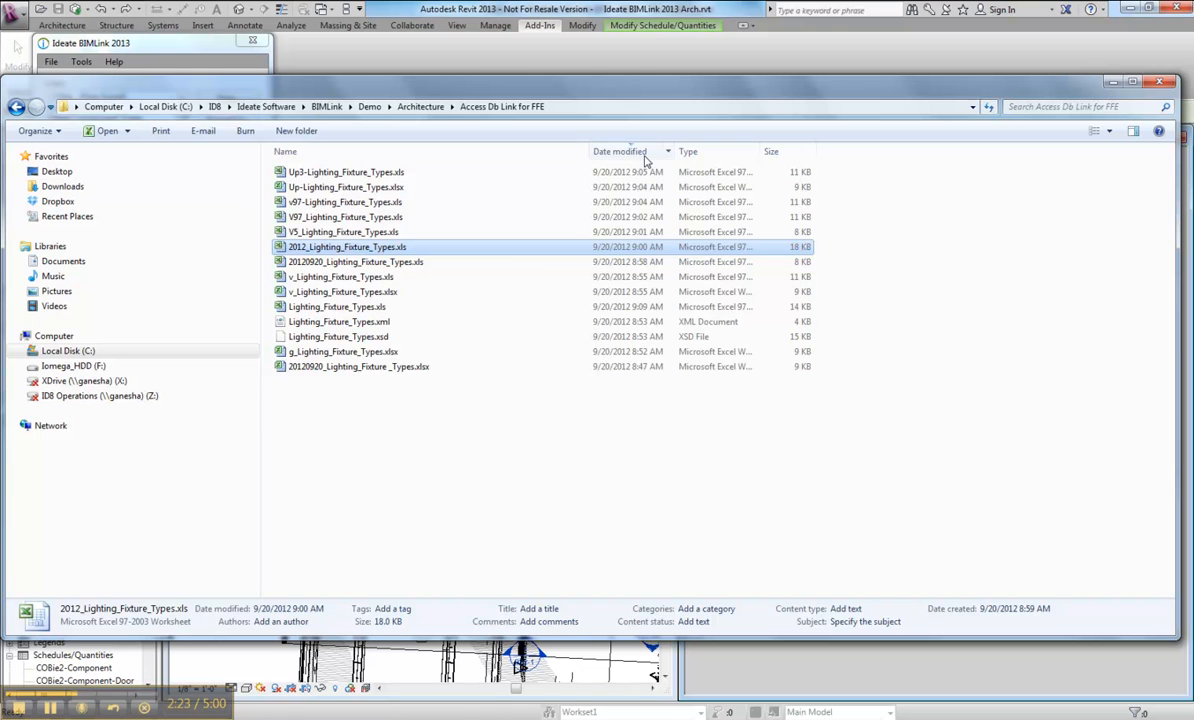
- Sort the export folder by Date modified, newest first, then open a blank Access database
{"action": "left_click", "coordinate": [620, 151]}
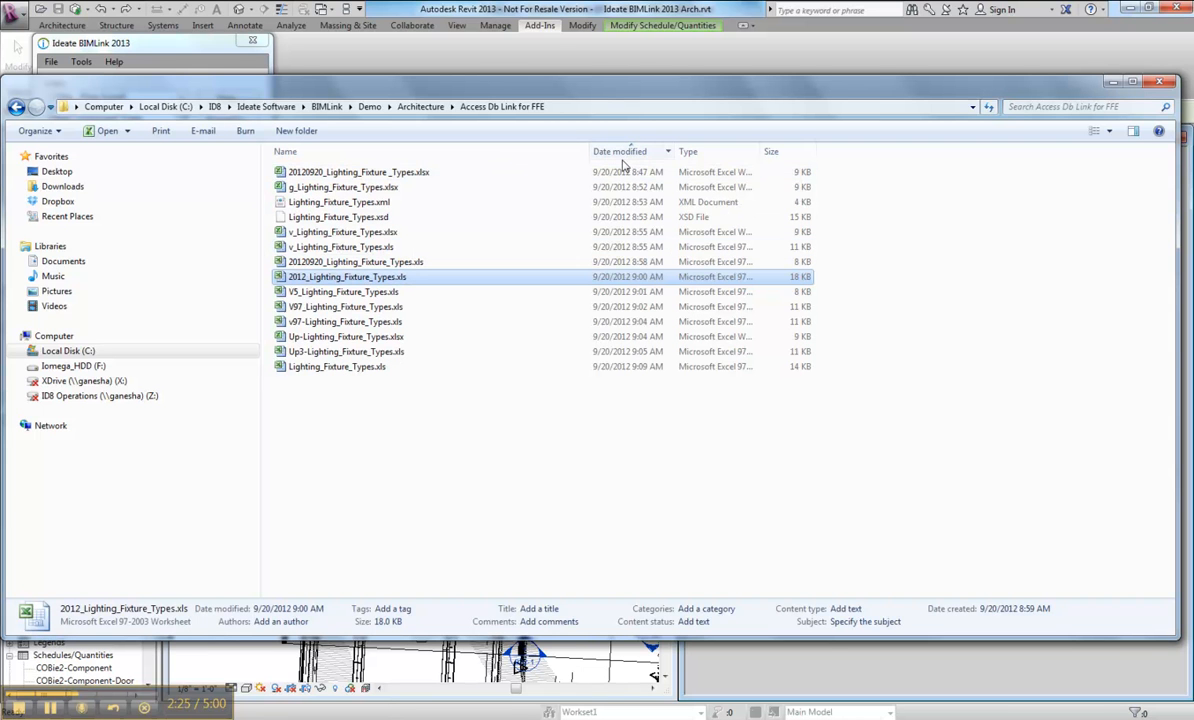
{"action": "left_click", "coordinate": [620, 151]}
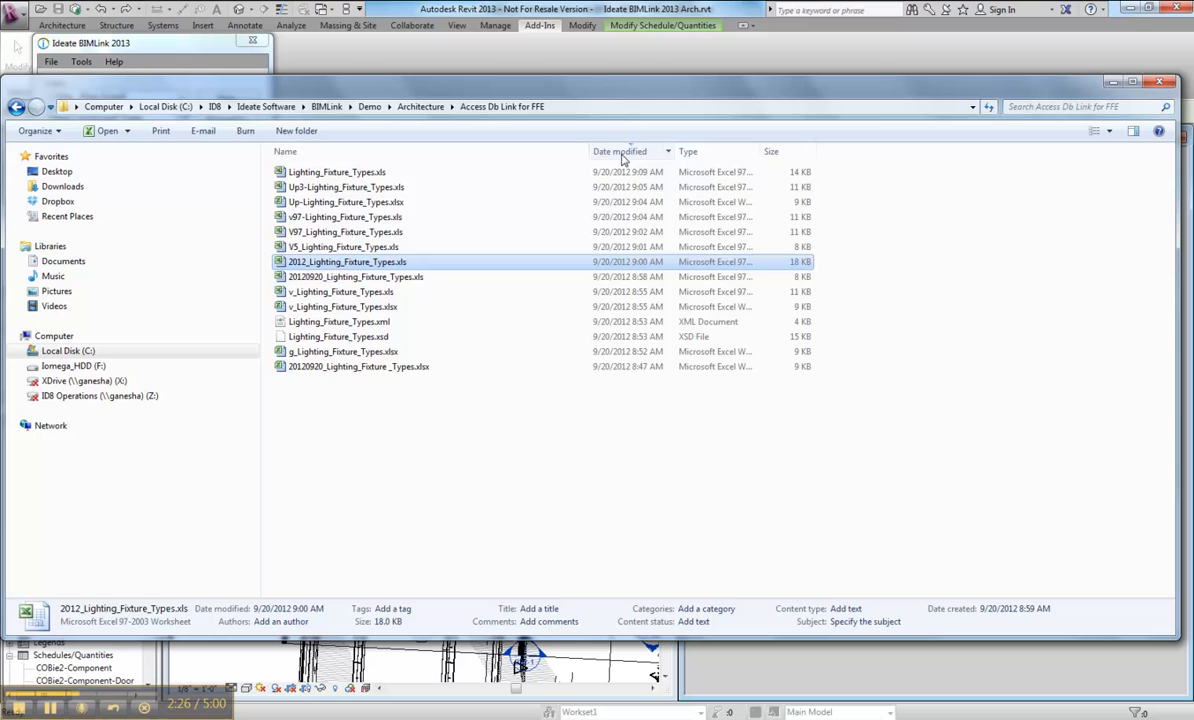
{"action": "double_click", "coordinate": [337, 171]}
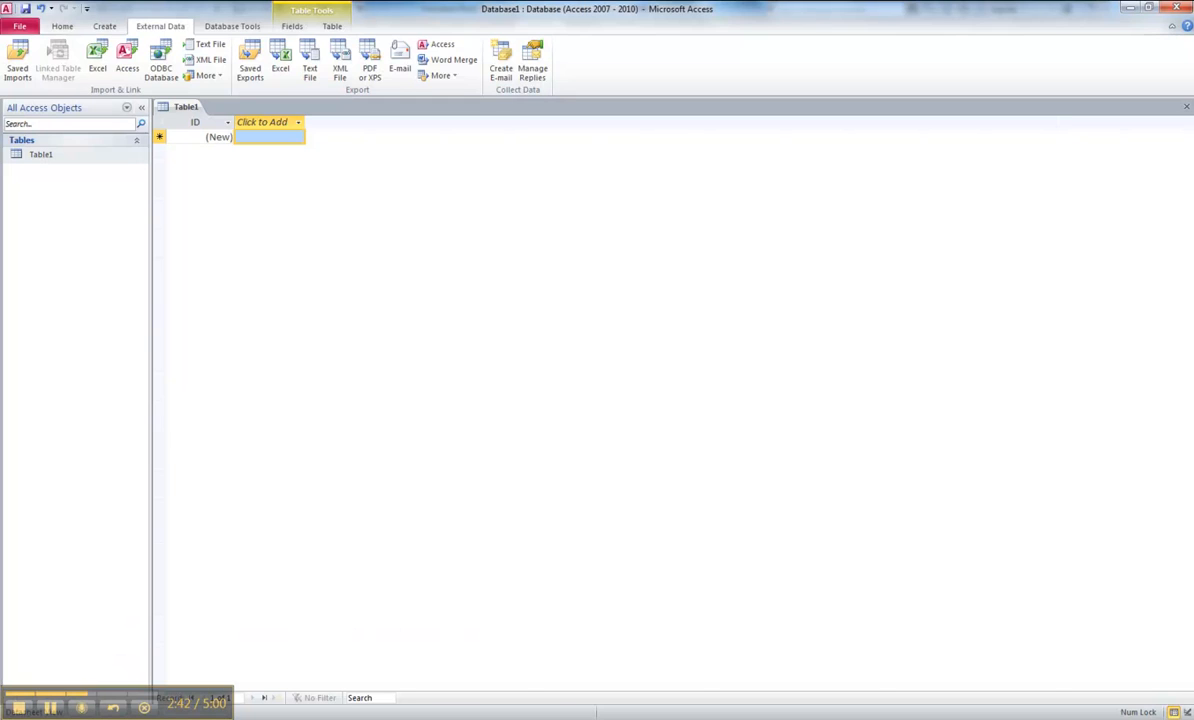
- Choose Lighting_Fixture_Types.xls as the Excel source, importing into a new table
{"action": "left_click", "coordinate": [97, 57]}
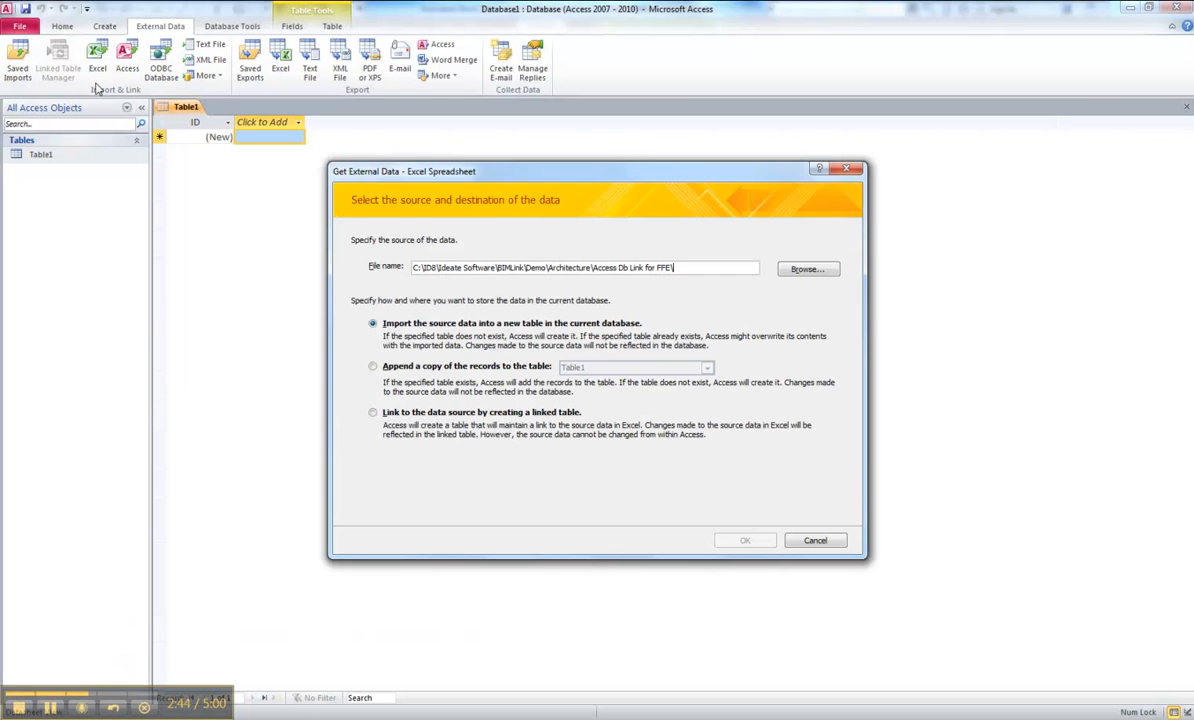
{"action": "left_click", "coordinate": [807, 268]}
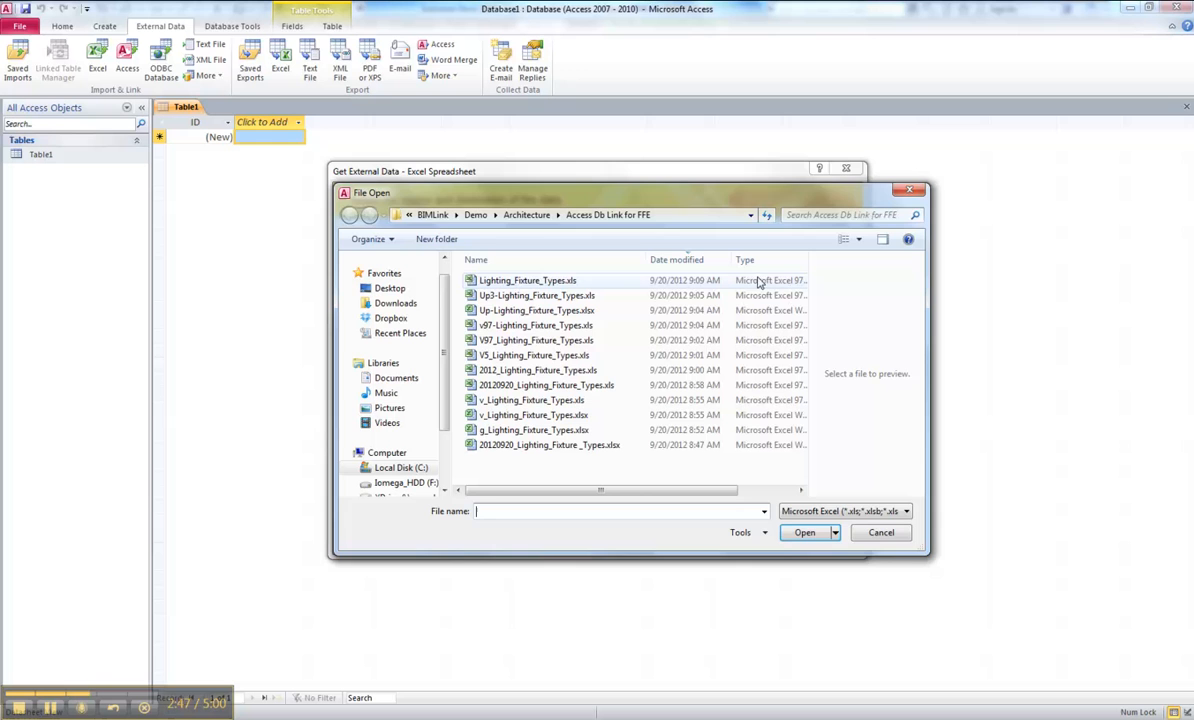
{"action": "left_click", "coordinate": [805, 532]}
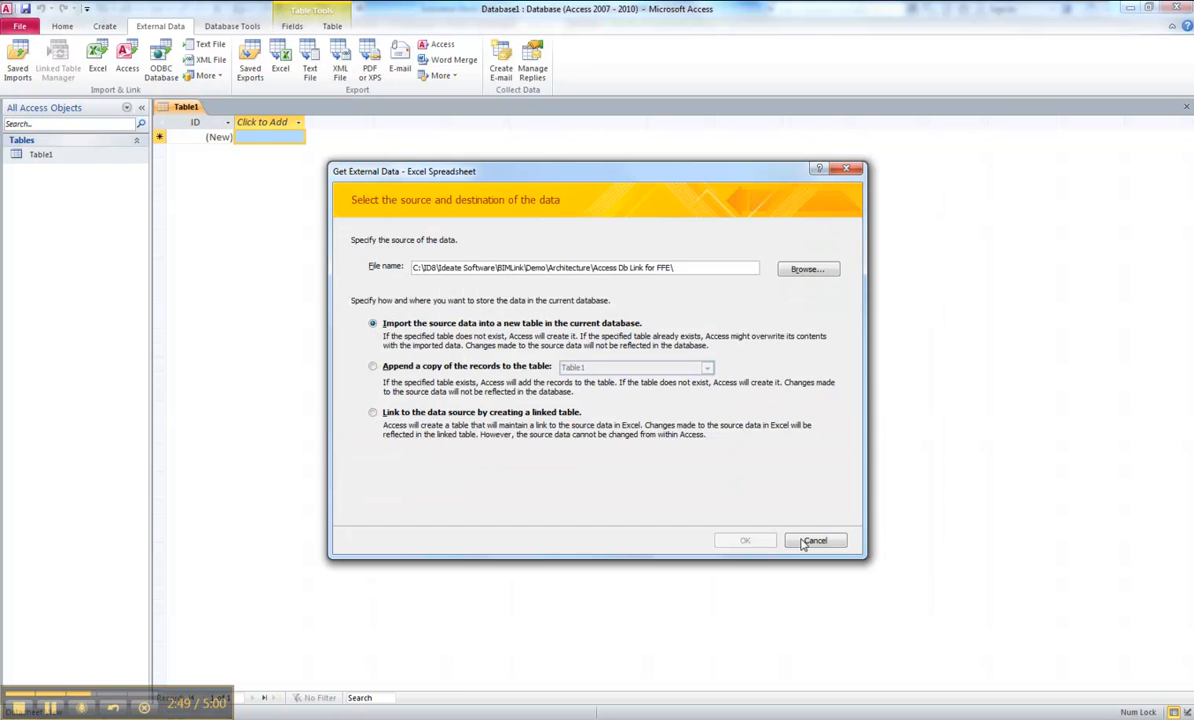
{"action": "left_click", "coordinate": [807, 268]}
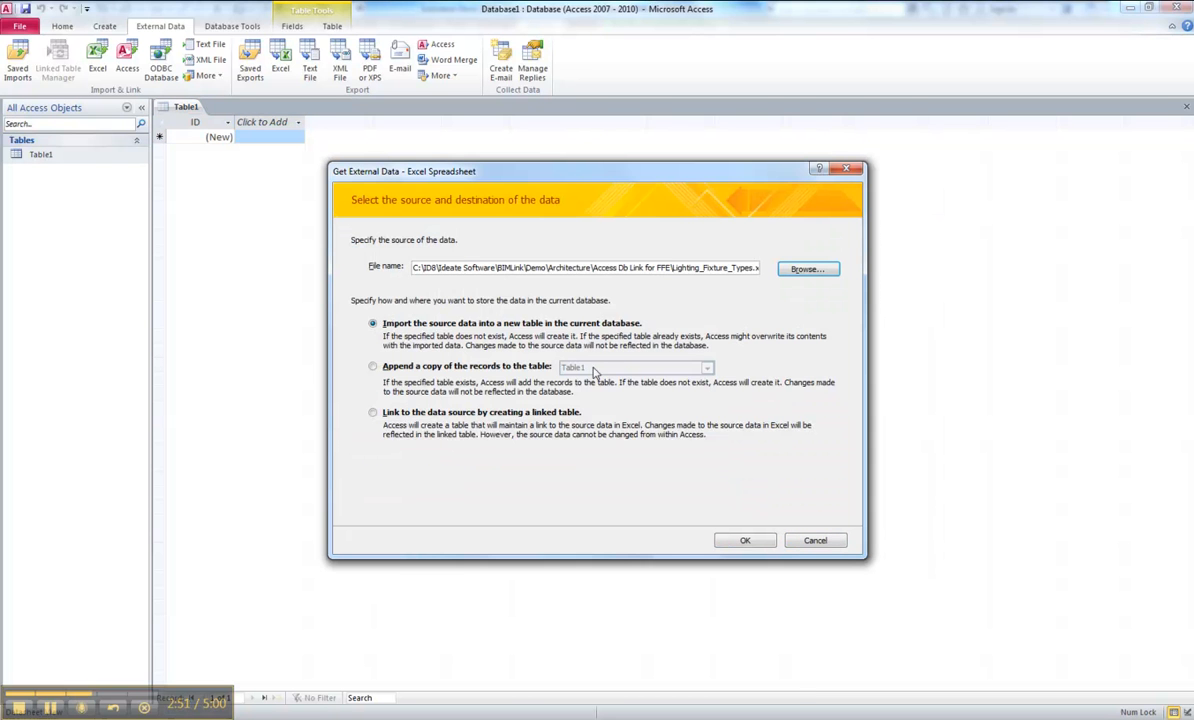
{"action": "left_click", "coordinate": [744, 540]}
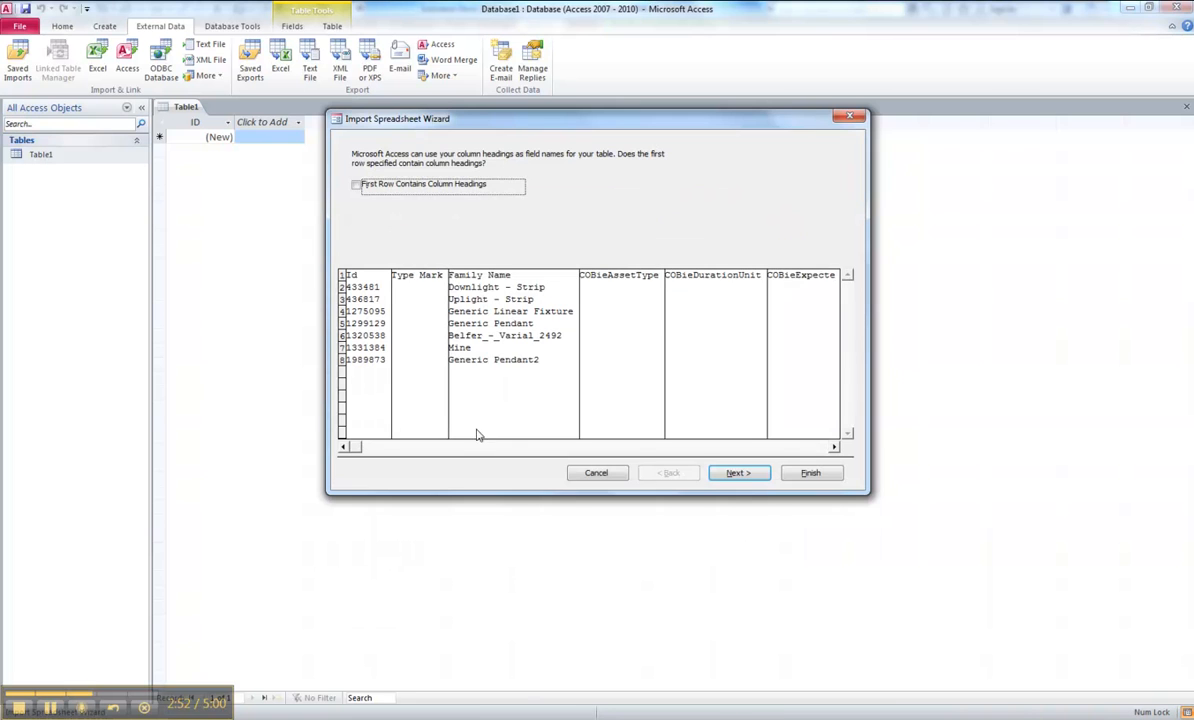
- Import with the first row as column headings and Id as primary key
{"action": "left_click", "coordinate": [356, 184]}
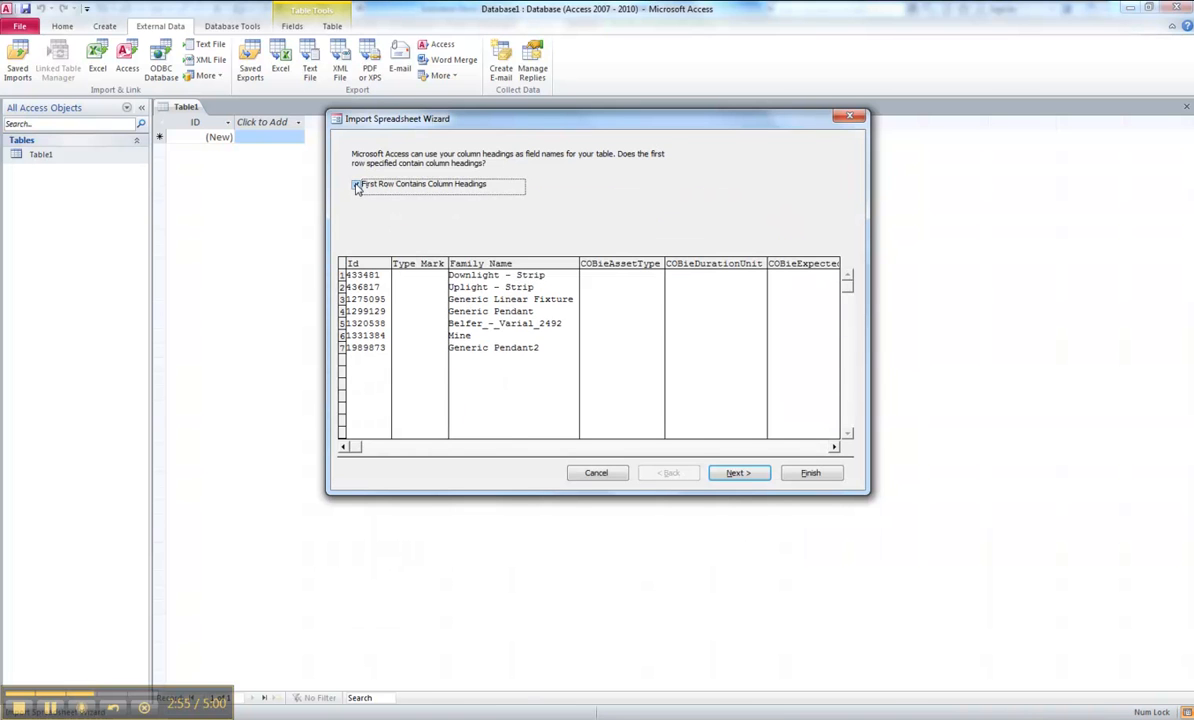
{"action": "left_click", "coordinate": [738, 472]}
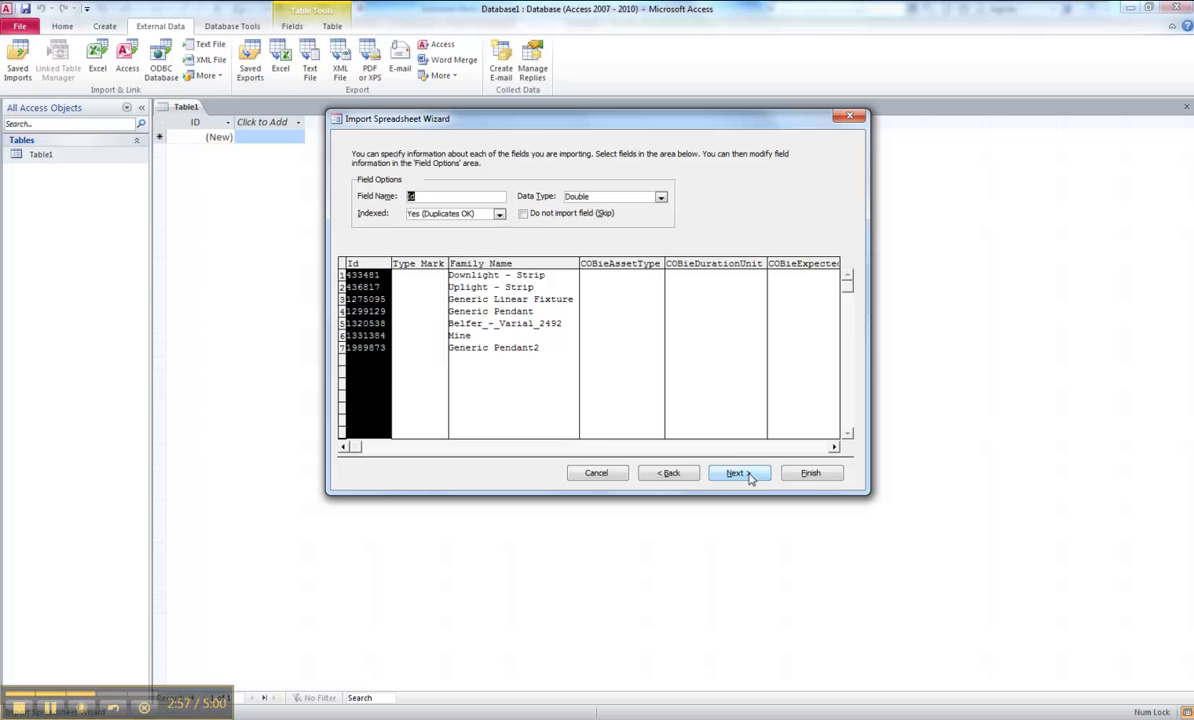
{"action": "left_click", "coordinate": [737, 472]}
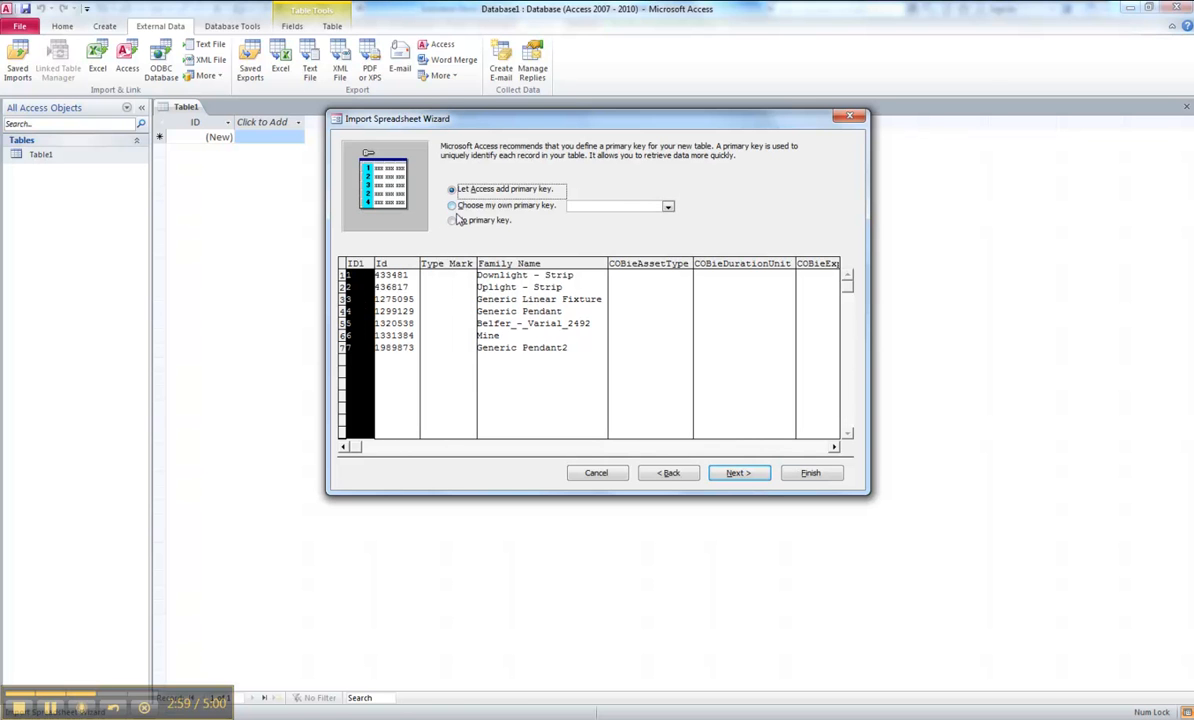
{"action": "left_click", "coordinate": [452, 205]}
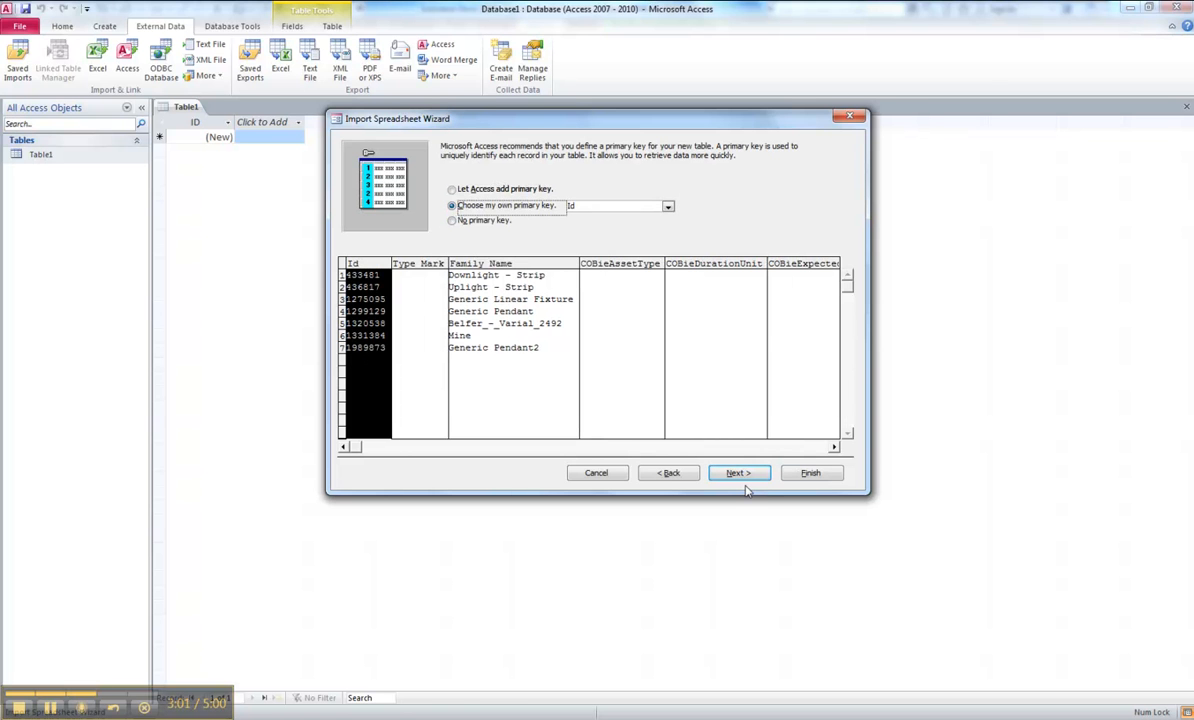
{"action": "left_click", "coordinate": [738, 473]}
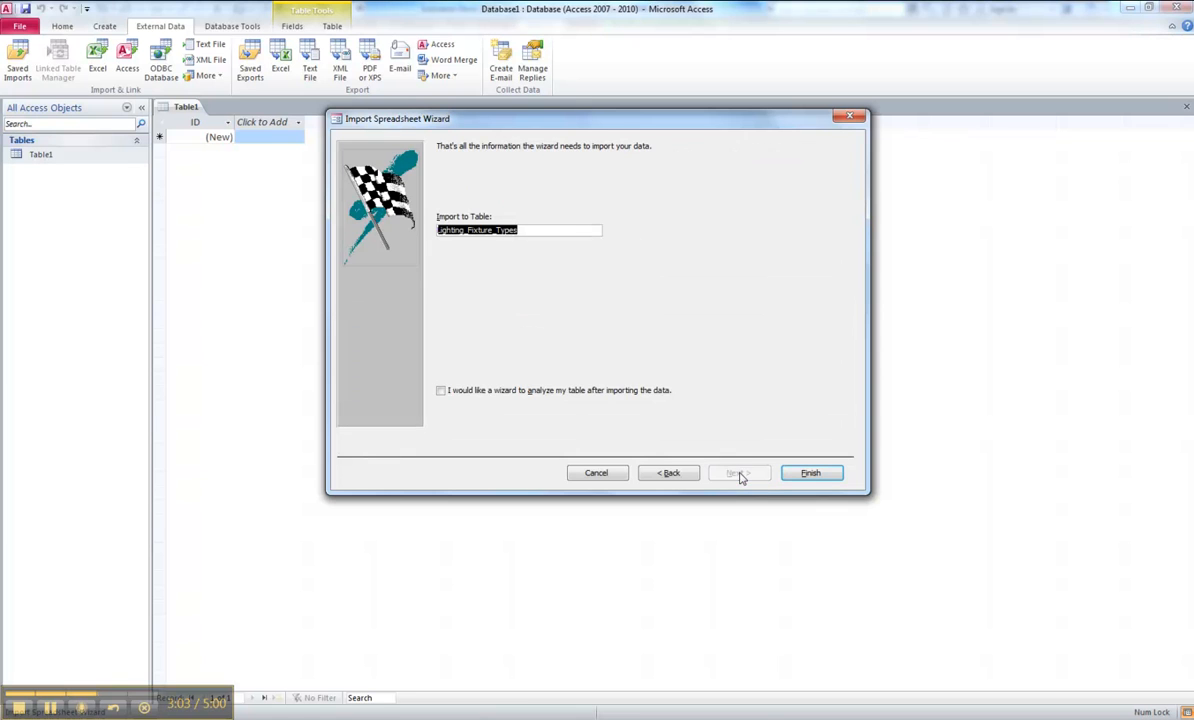
{"action": "left_click", "coordinate": [531, 231]}
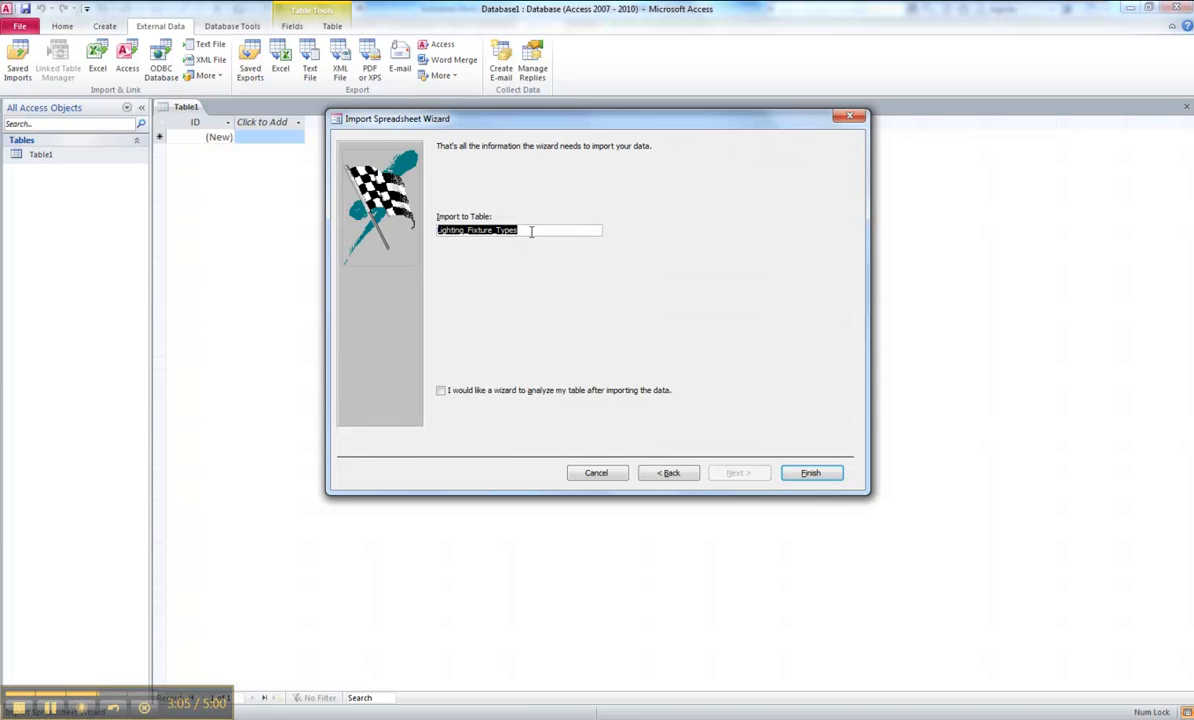
{"action": "mouse_move", "coordinate": [557, 280]}
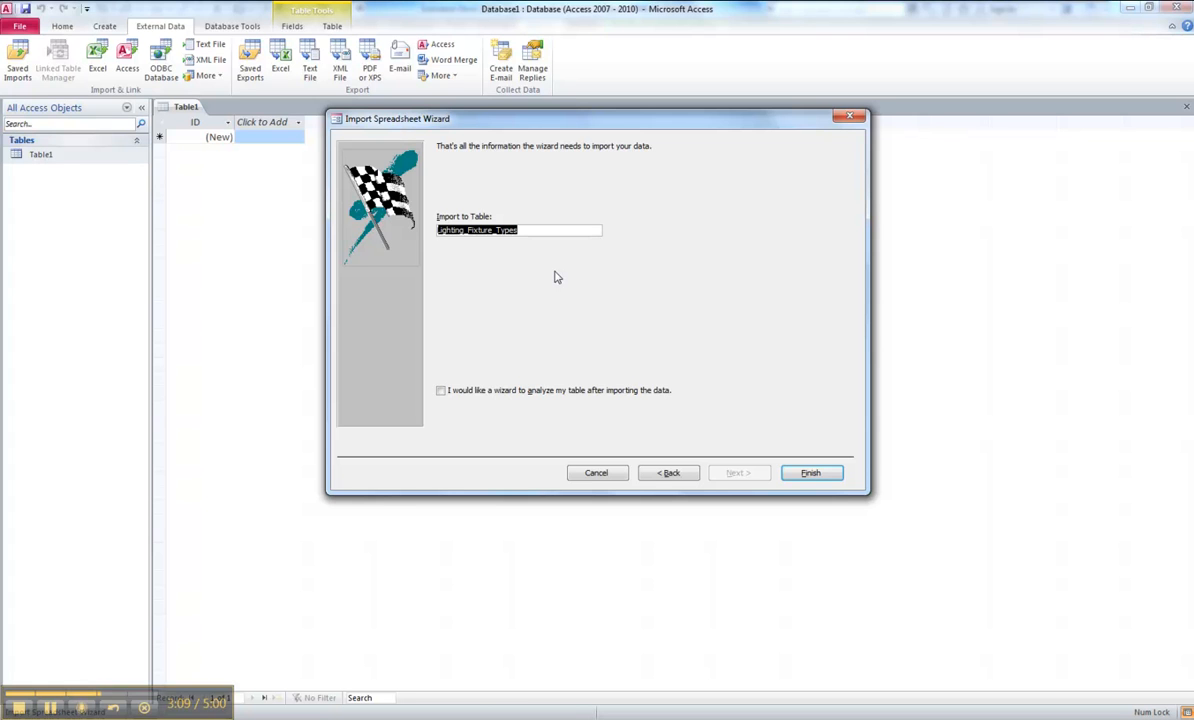
{"action": "mouse_move", "coordinate": [503, 243]}
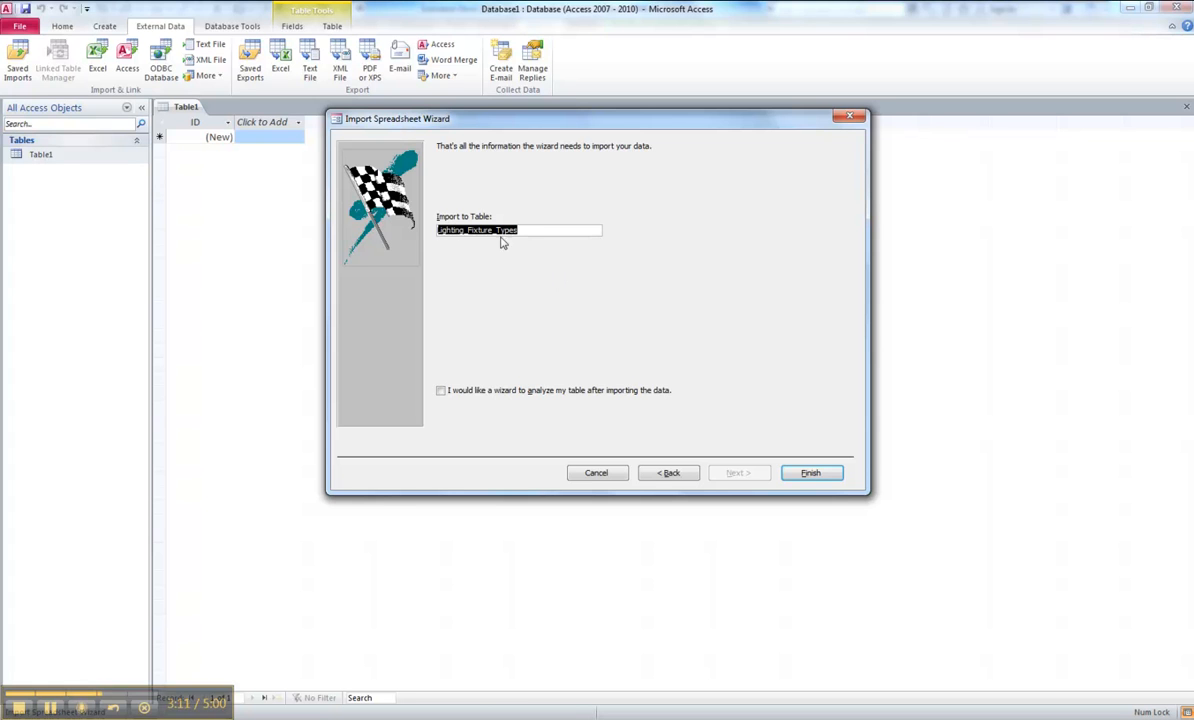
{"action": "left_click", "coordinate": [810, 472]}
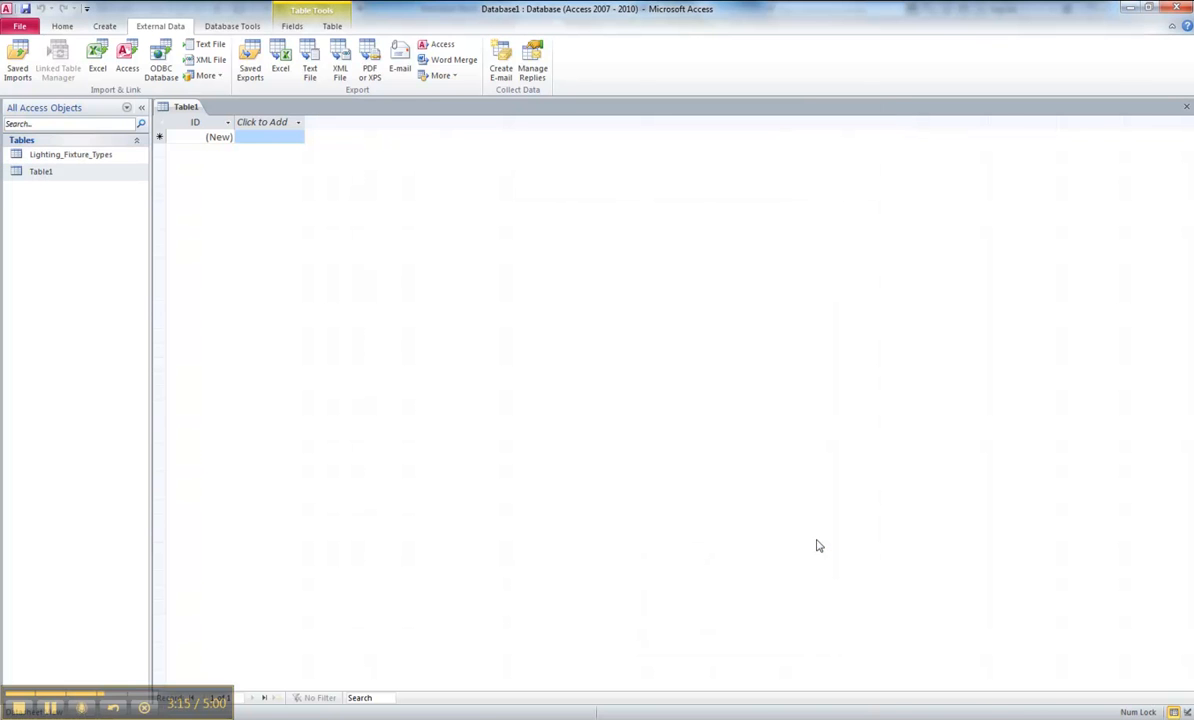
- Open Lighting_Fixture_Types and enter the Downlight model, 2 yr duration, and Type Marks A and B
{"action": "double_click", "coordinate": [70, 154]}
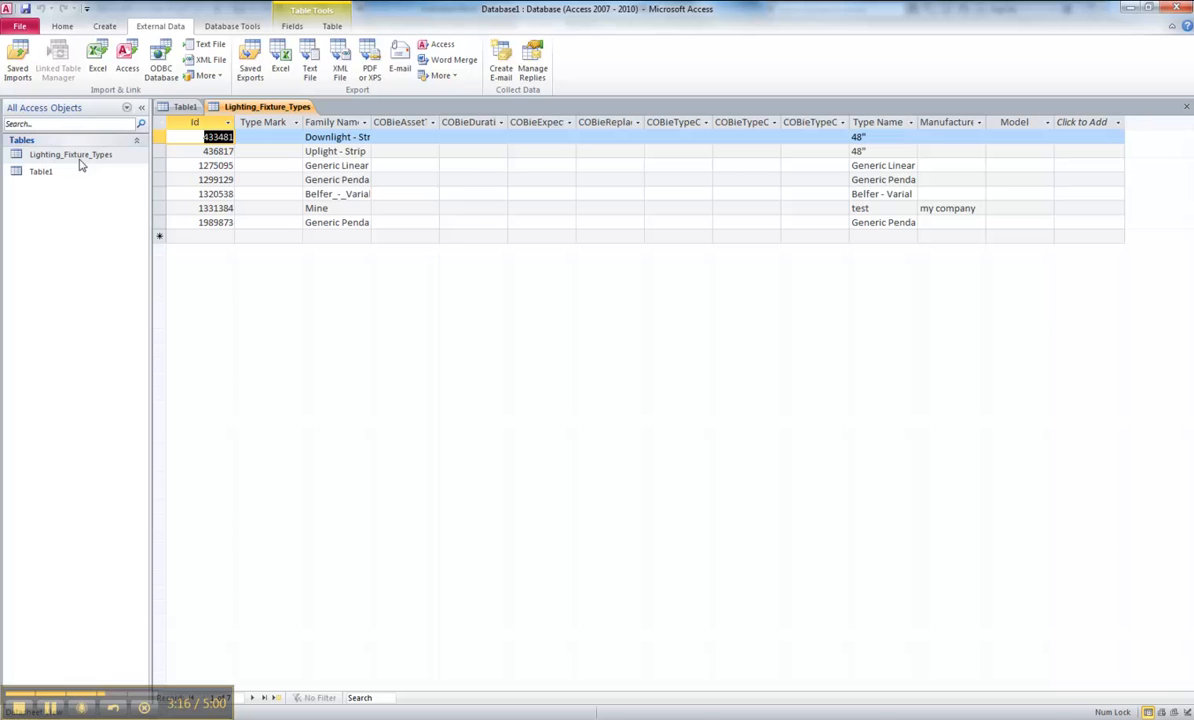
{"action": "mouse_move", "coordinate": [943, 205]}
{"action": "type", "text": "ABC Lighti"}
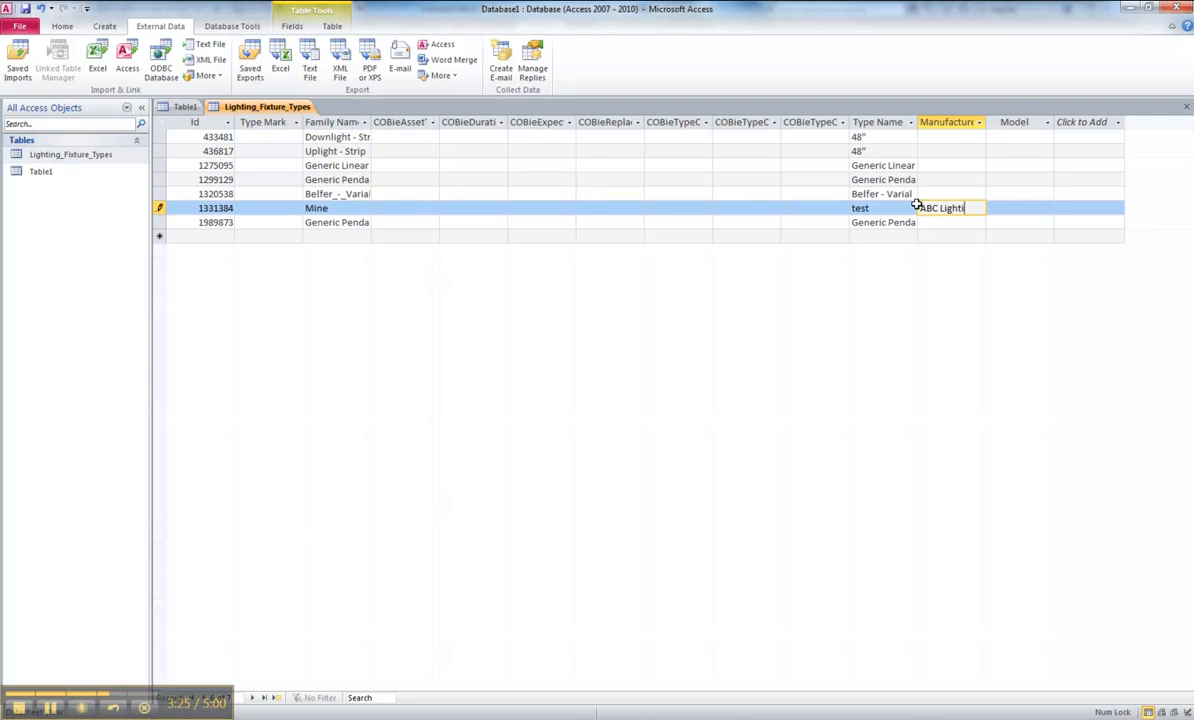
{"action": "left_click", "coordinate": [1018, 136]}
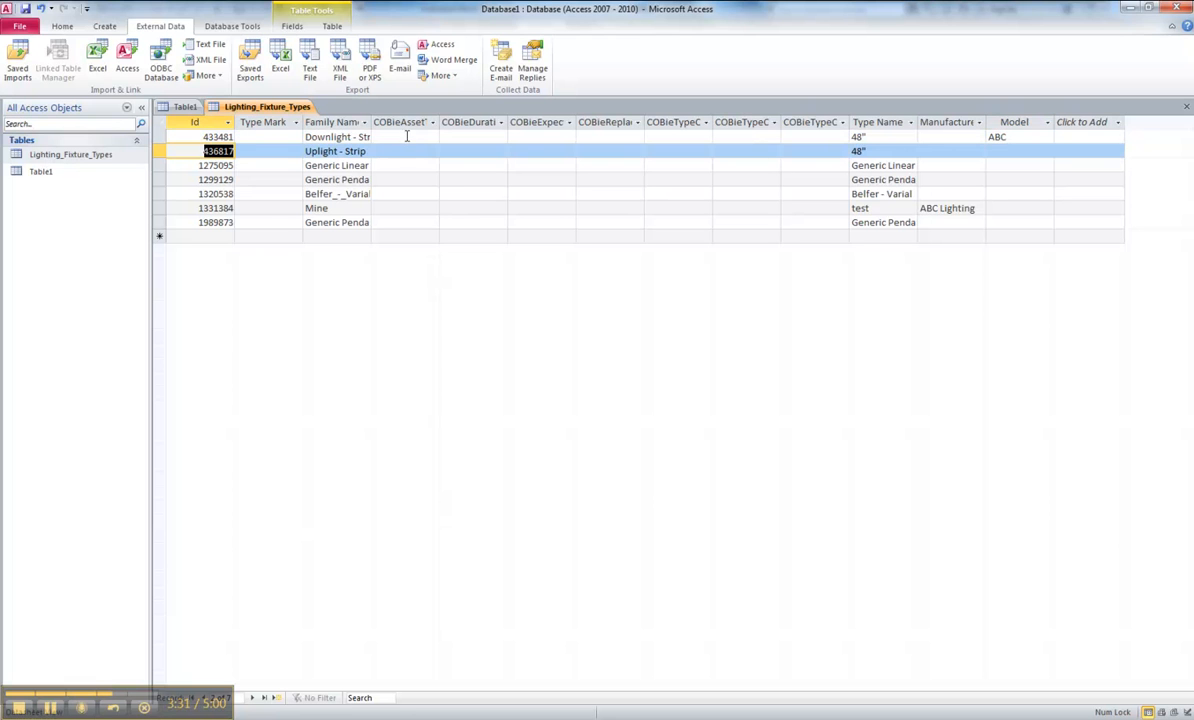
{"action": "type", "text": "2 yr"}
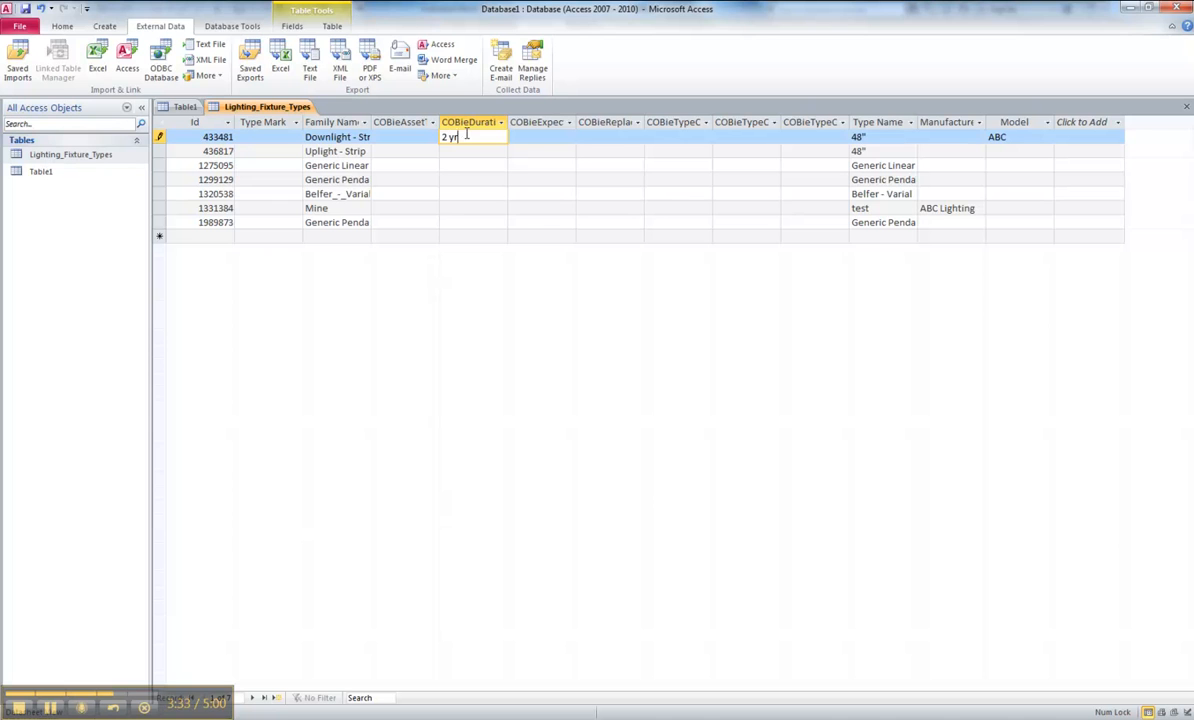
{"action": "left_click", "coordinate": [268, 207]}
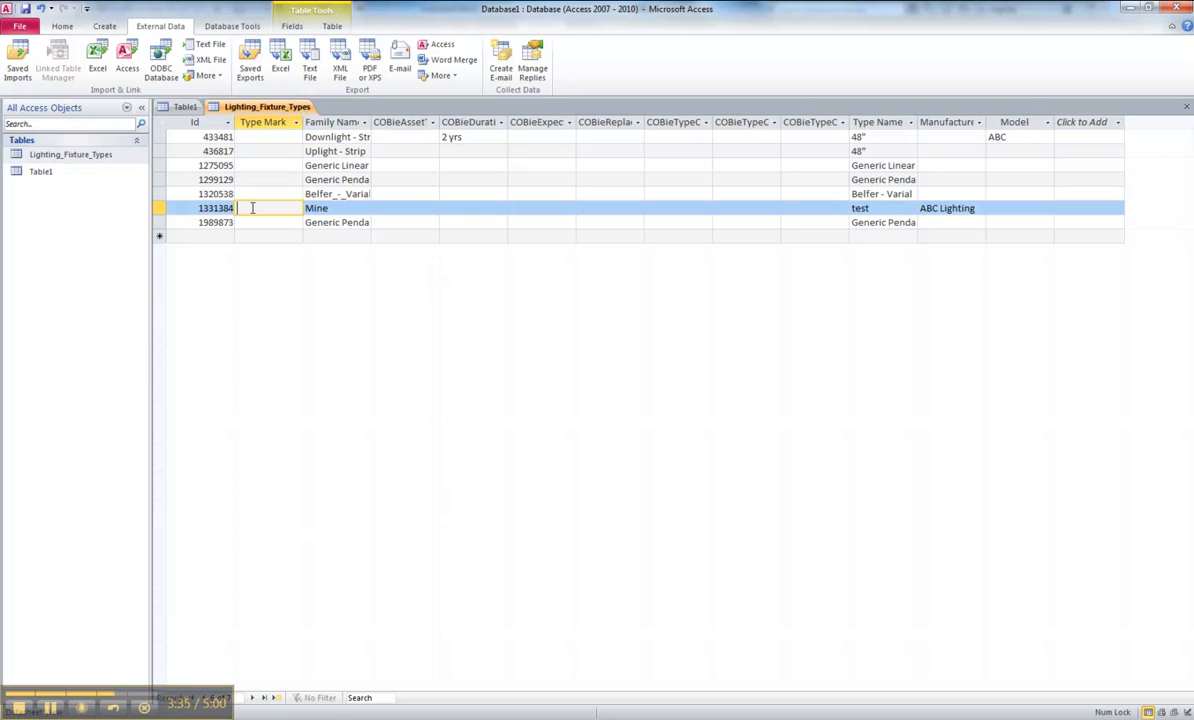
{"action": "type", "text": "A"}
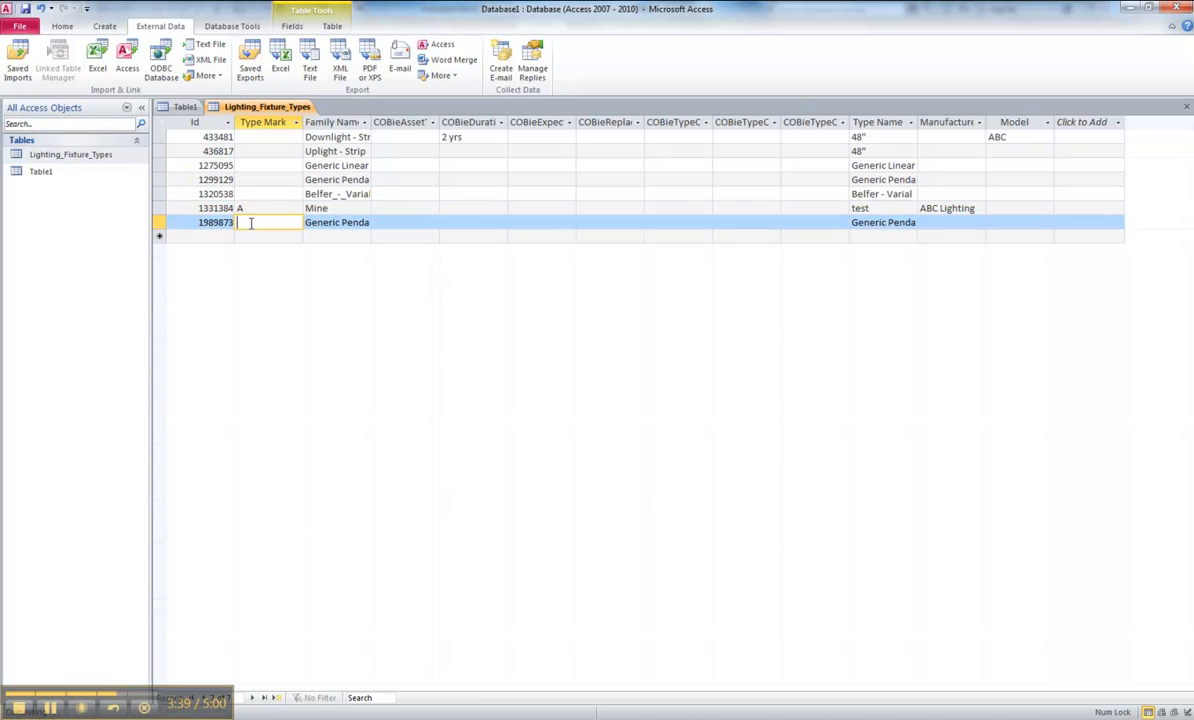
{"action": "type", "text": "B"}
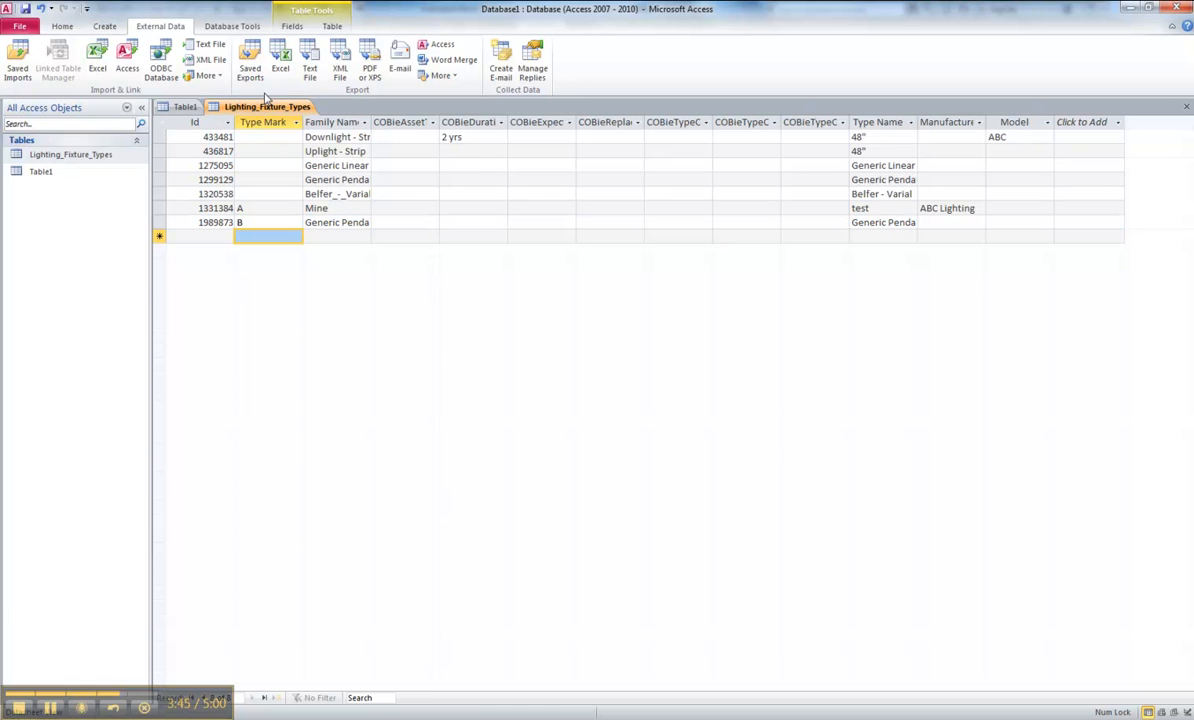
- Export the table as an Excel 97-2003 .xls file with a date-prefixed name
{"action": "left_click", "coordinate": [280, 58]}
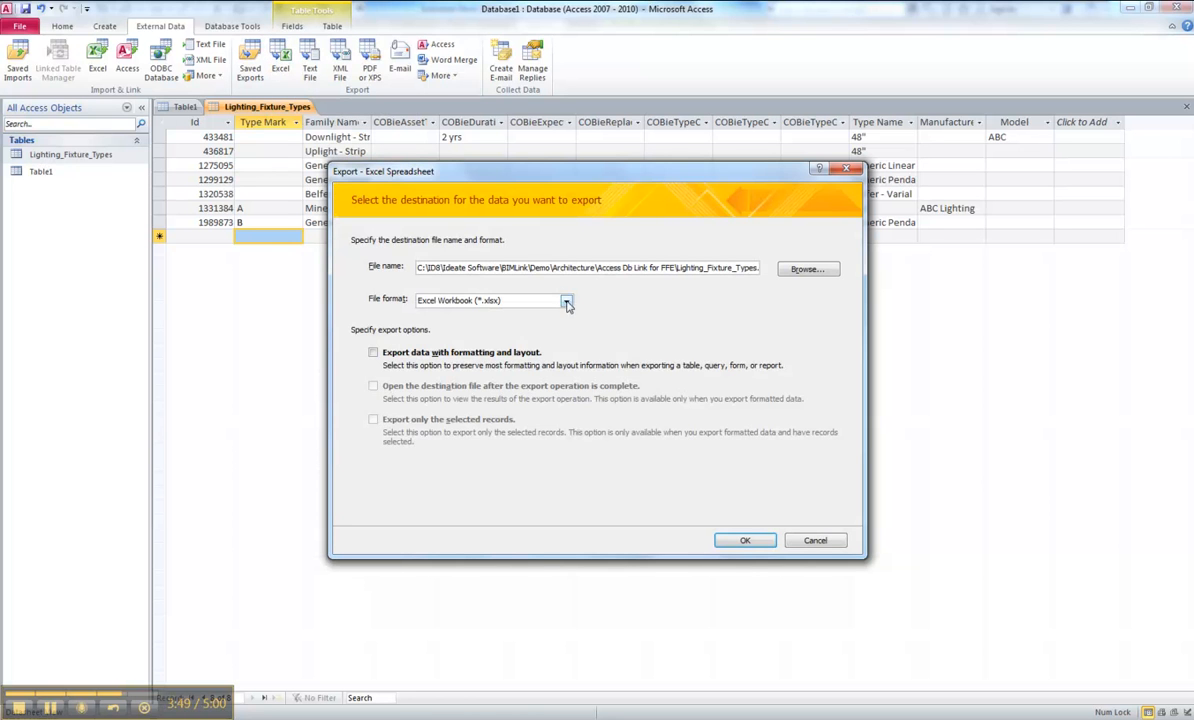
{"action": "left_click", "coordinate": [567, 300]}
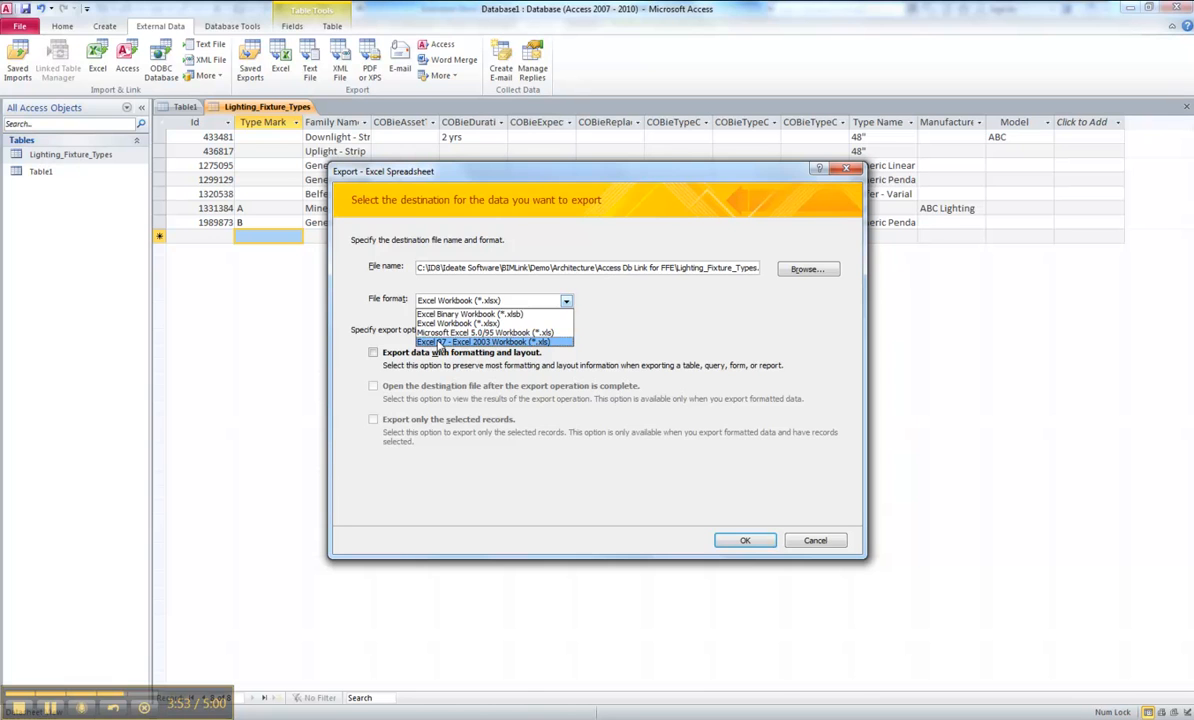
{"action": "left_click", "coordinate": [487, 342]}
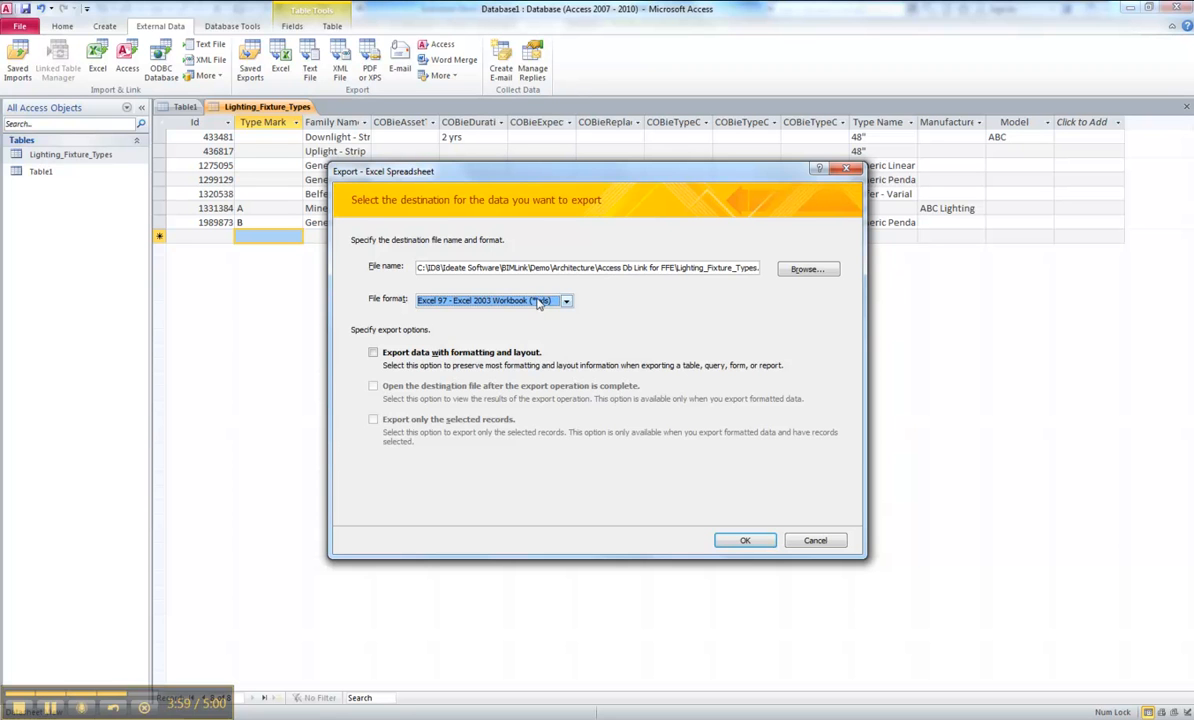
{"action": "left_click", "coordinate": [566, 300]}
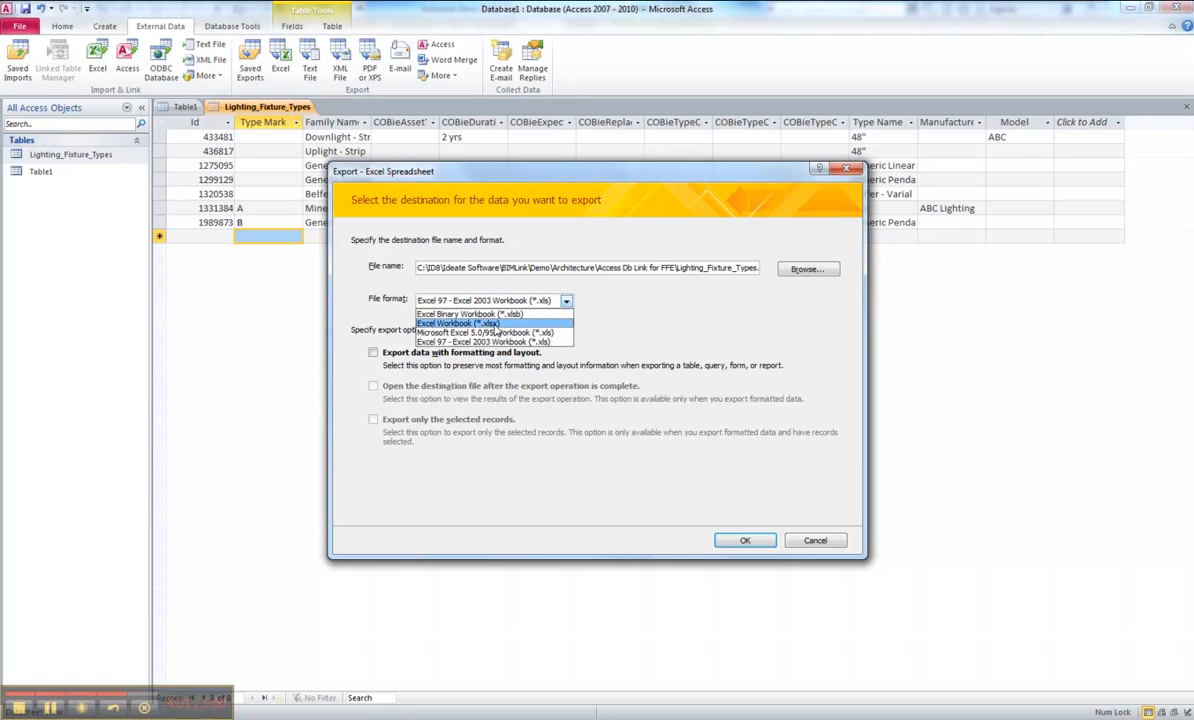
{"action": "left_click", "coordinate": [485, 341]}
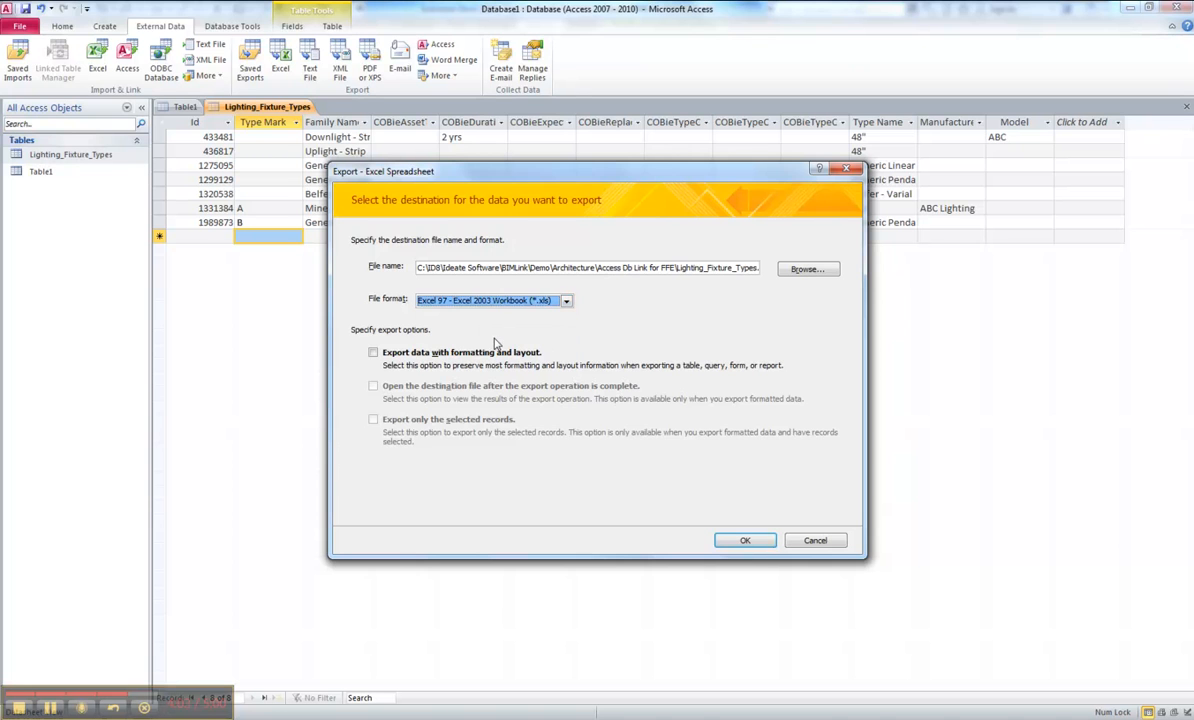
{"action": "left_click", "coordinate": [679, 267]}
{"action": "type", "text": "2012-09-20_"}
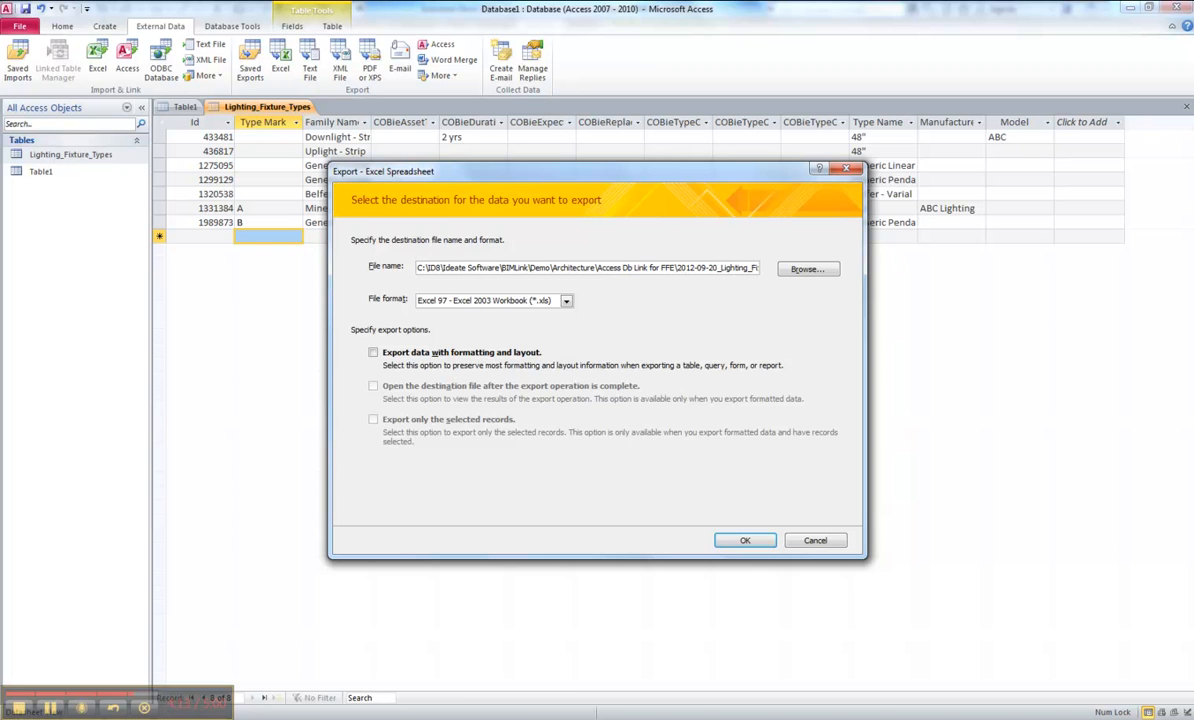
{"action": "left_click", "coordinate": [745, 540]}
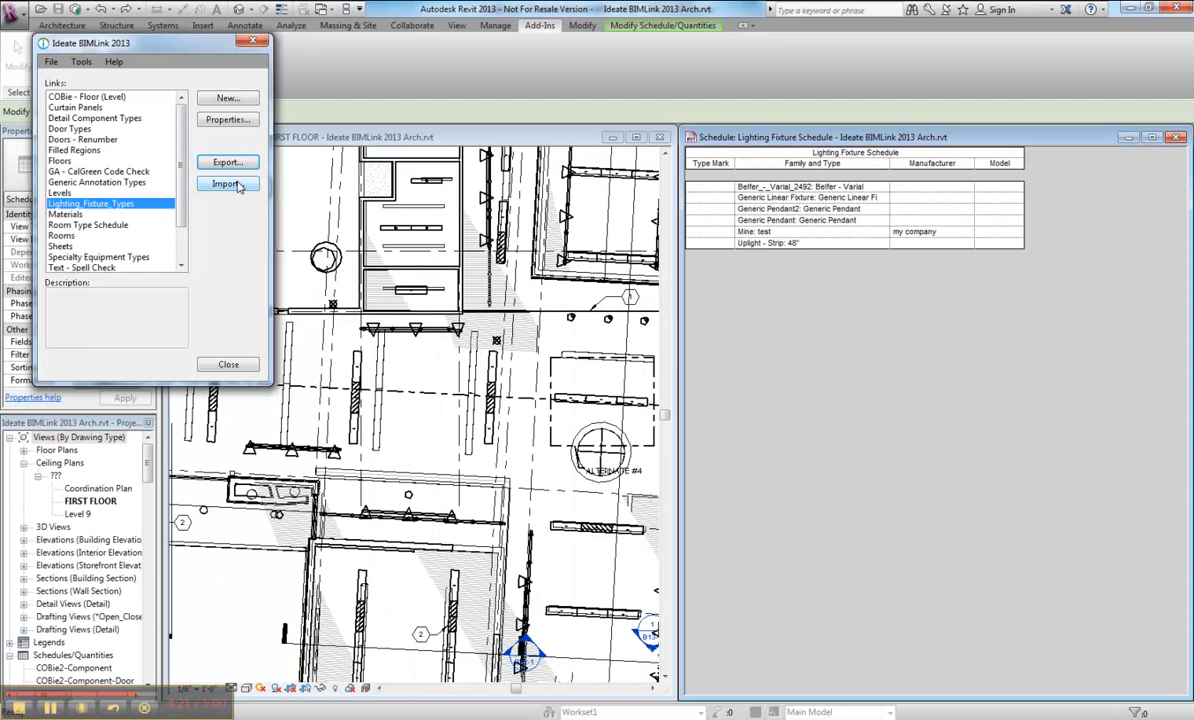
- Import 2012-09-20_Lighting_Fixture_Types.xls and apply the five previewed property changes
{"action": "left_click", "coordinate": [227, 183]}
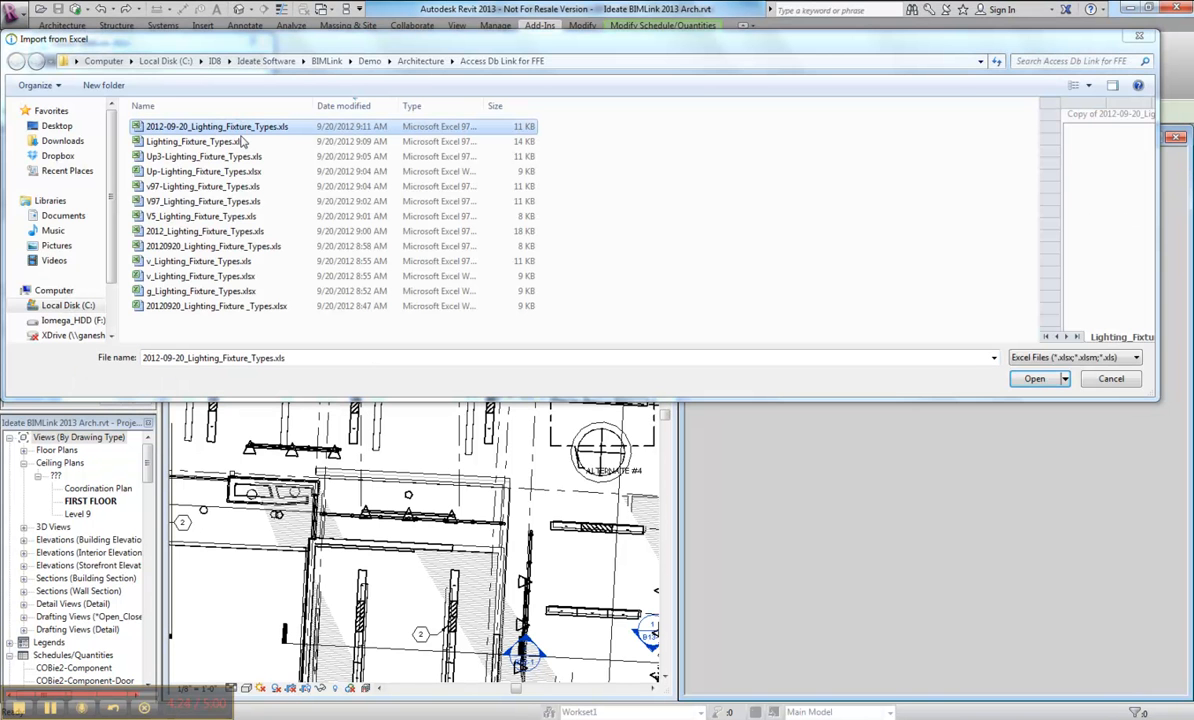
{"action": "left_click", "coordinate": [1034, 378]}
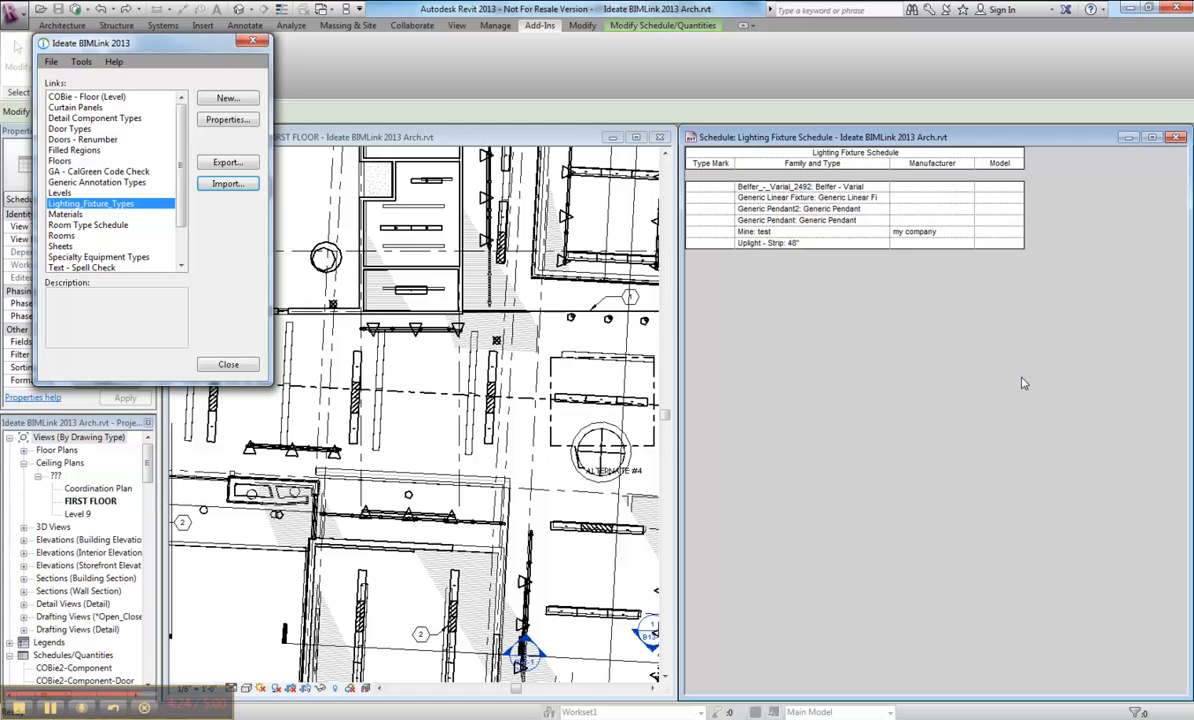
{"action": "left_click", "coordinate": [227, 183]}
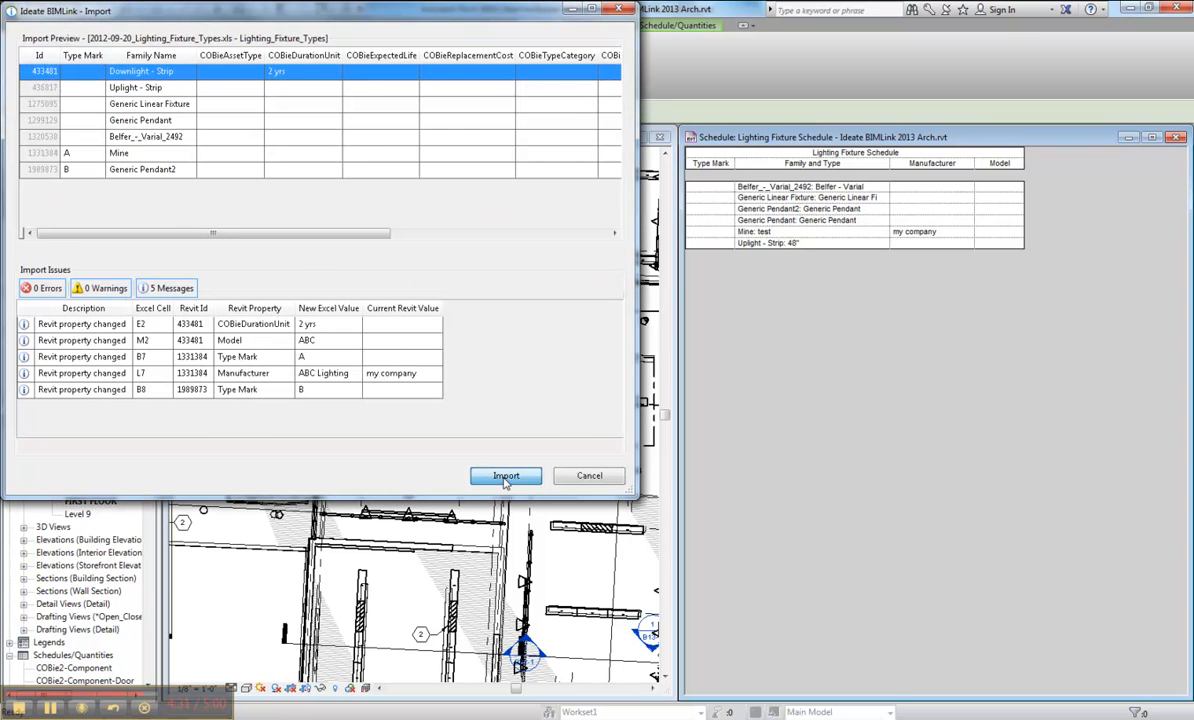
{"action": "left_click", "coordinate": [505, 475]}
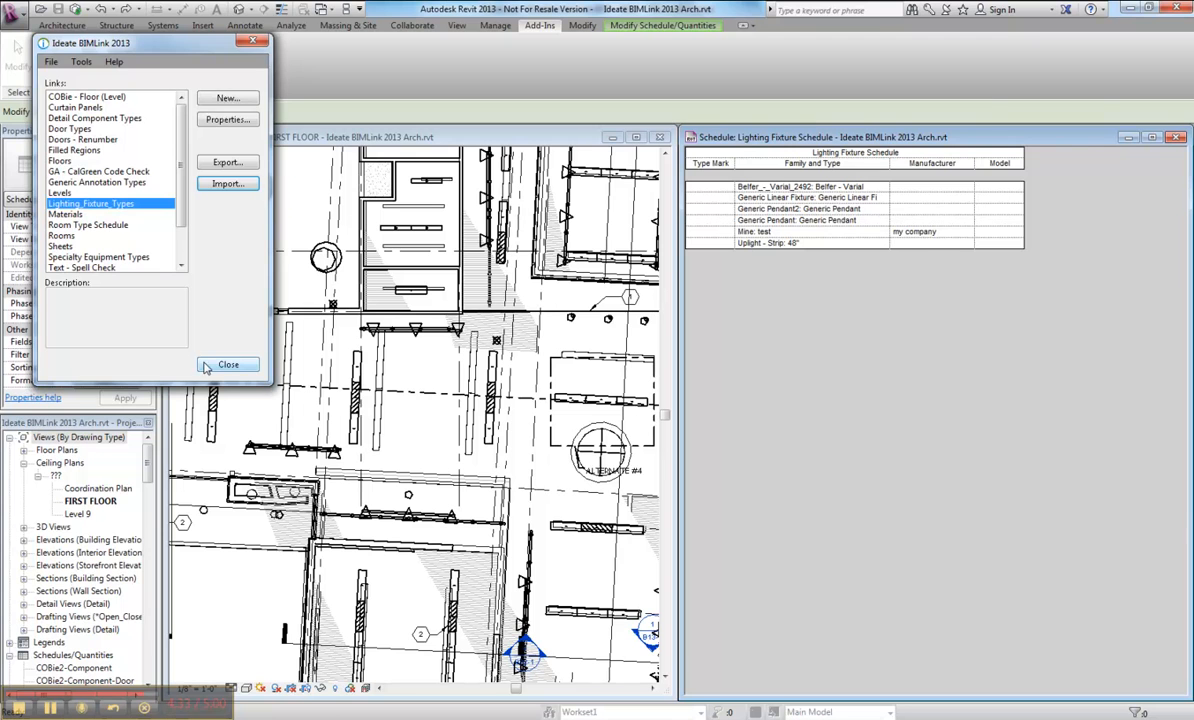